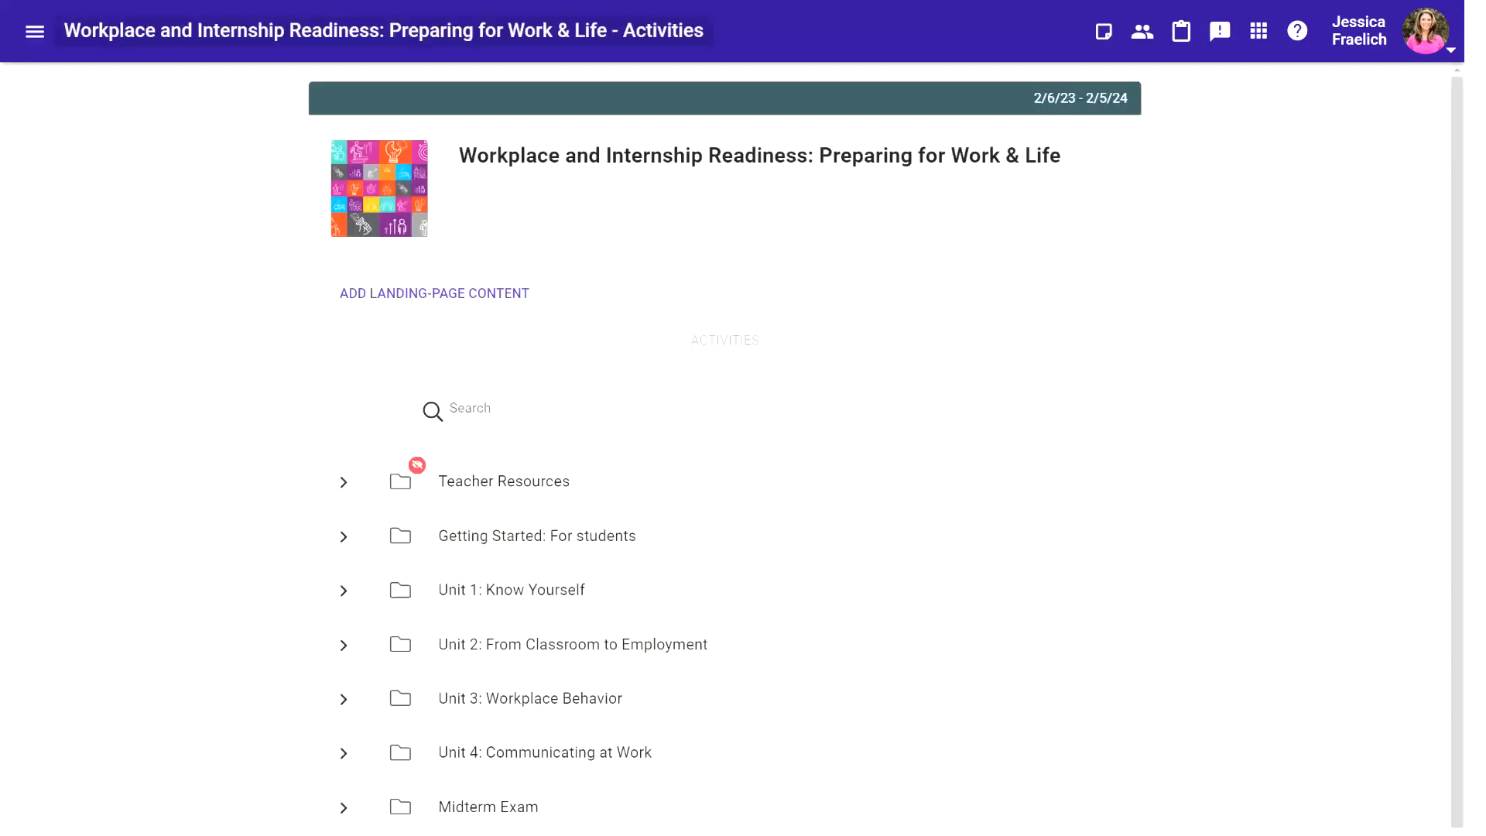
- Scroll to the Teacher Resources folder and open its Pacing Guide page
scroll(down, 3)
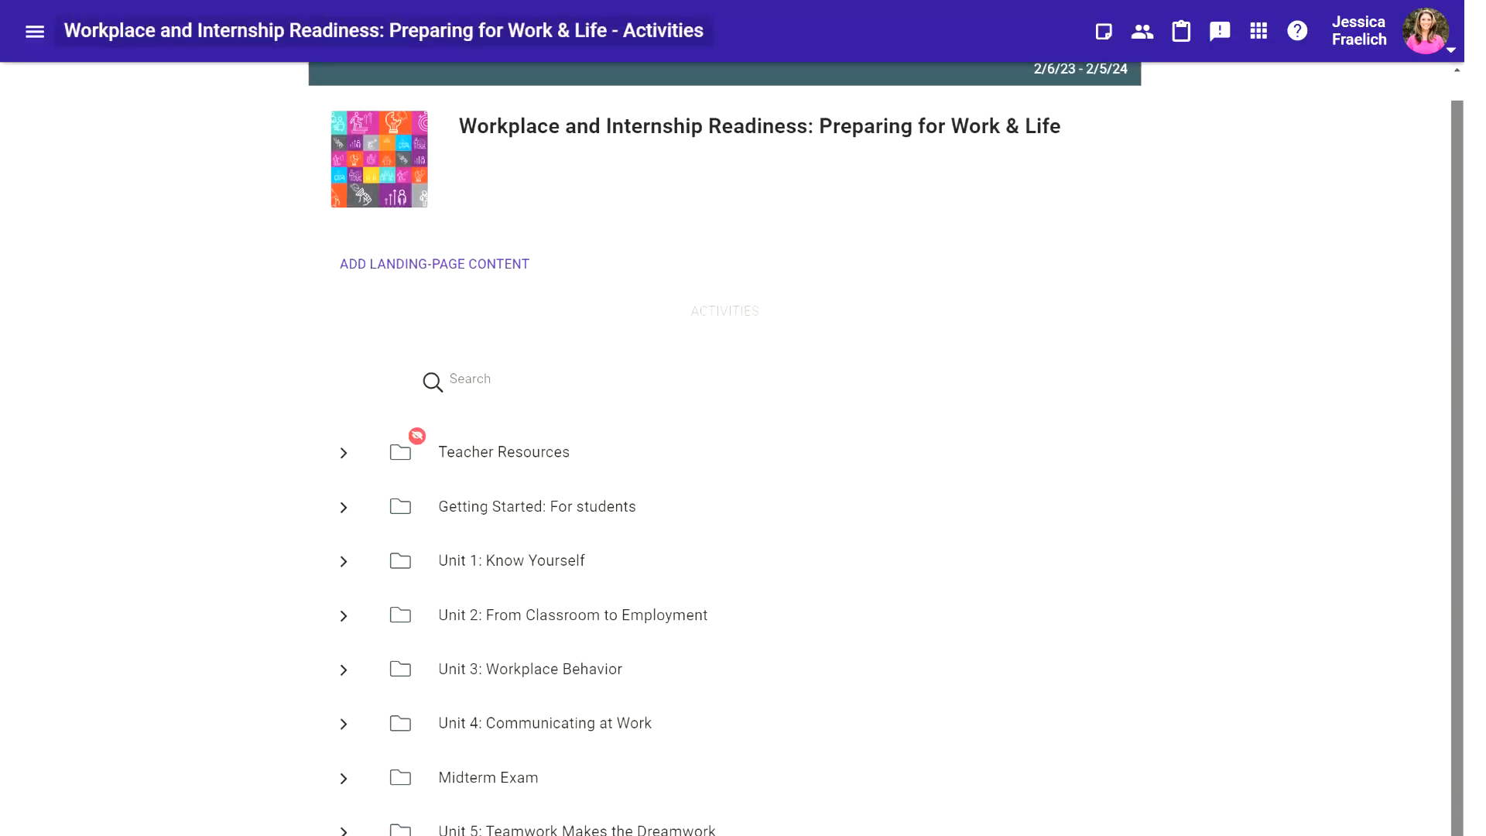
scroll(down, 3)
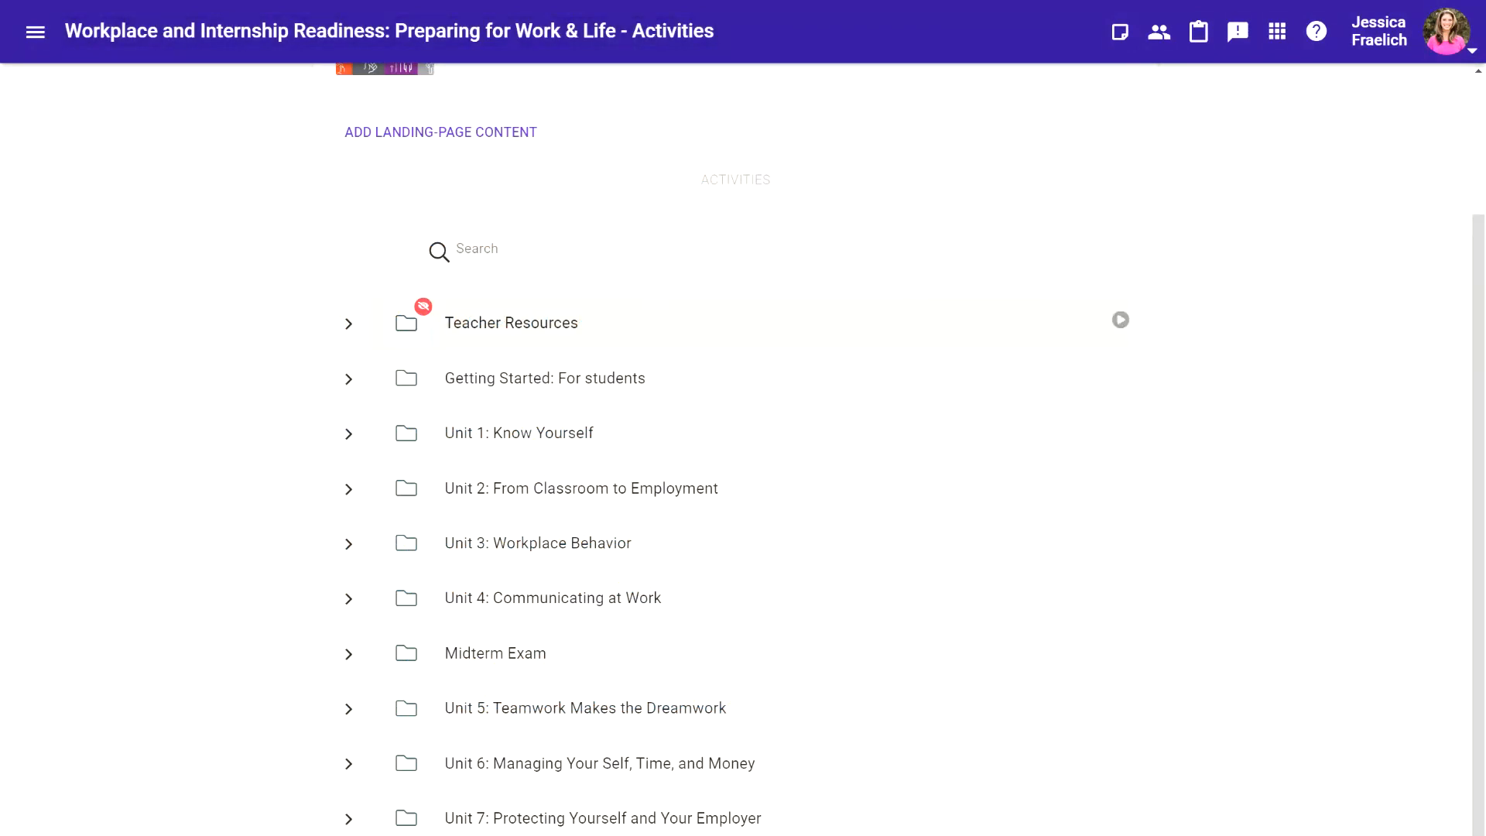
click(511, 322)
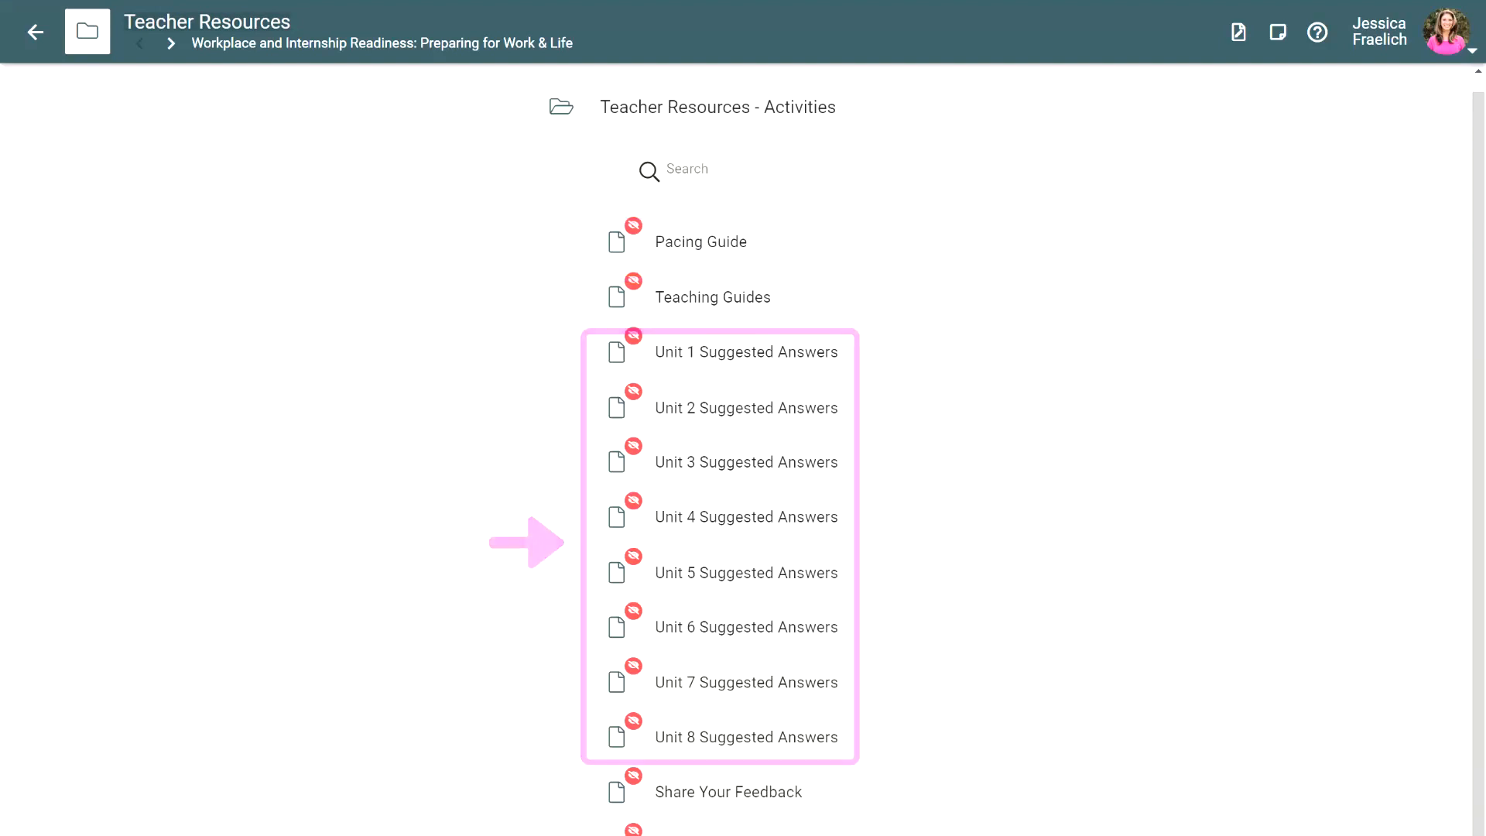
click(700, 241)
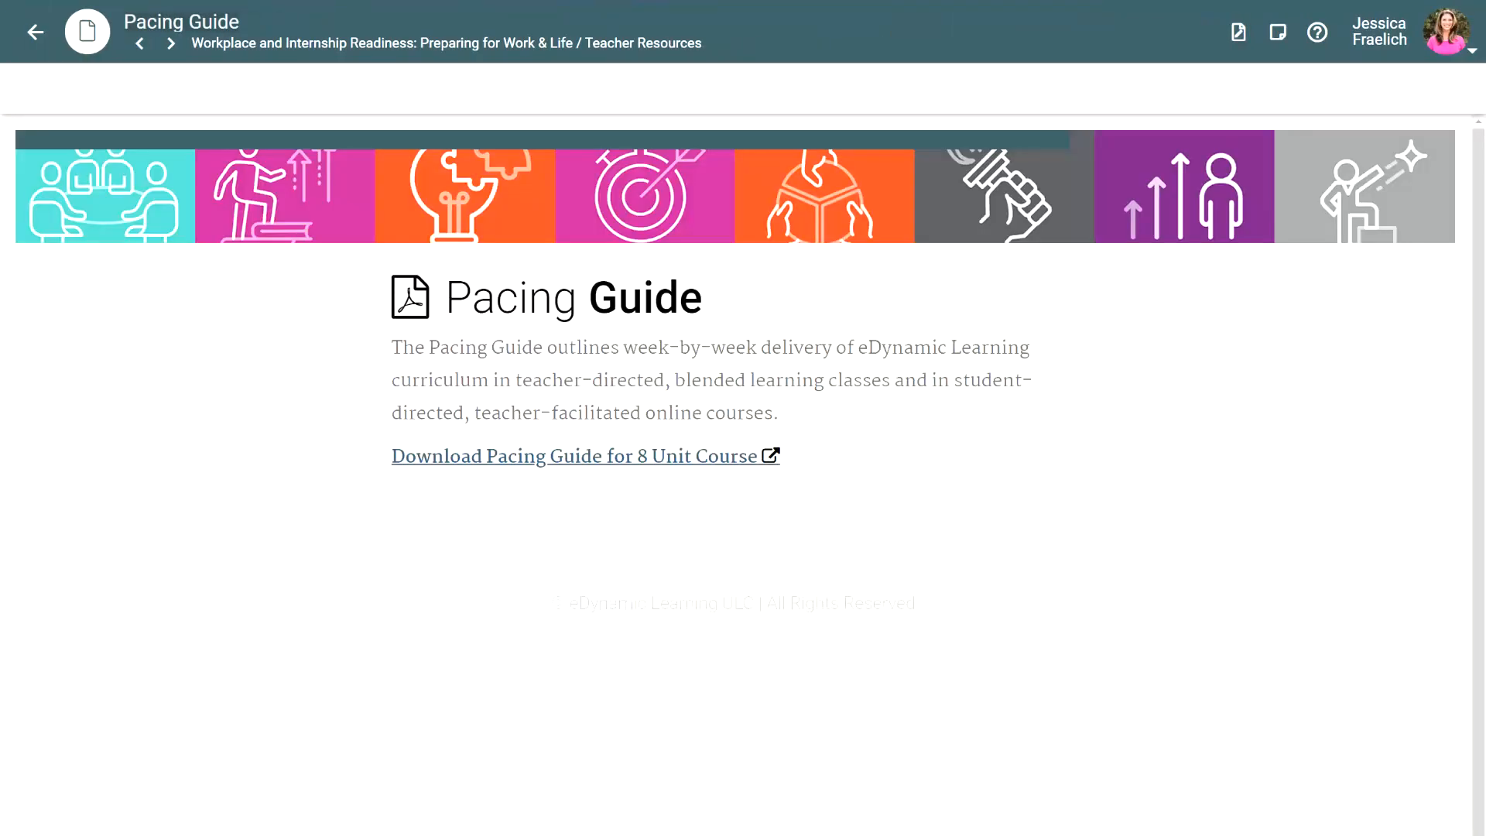
- View the Pacing Guide for 8 Unit Course PDF, then go back to Teacher Resources
click(574, 456)
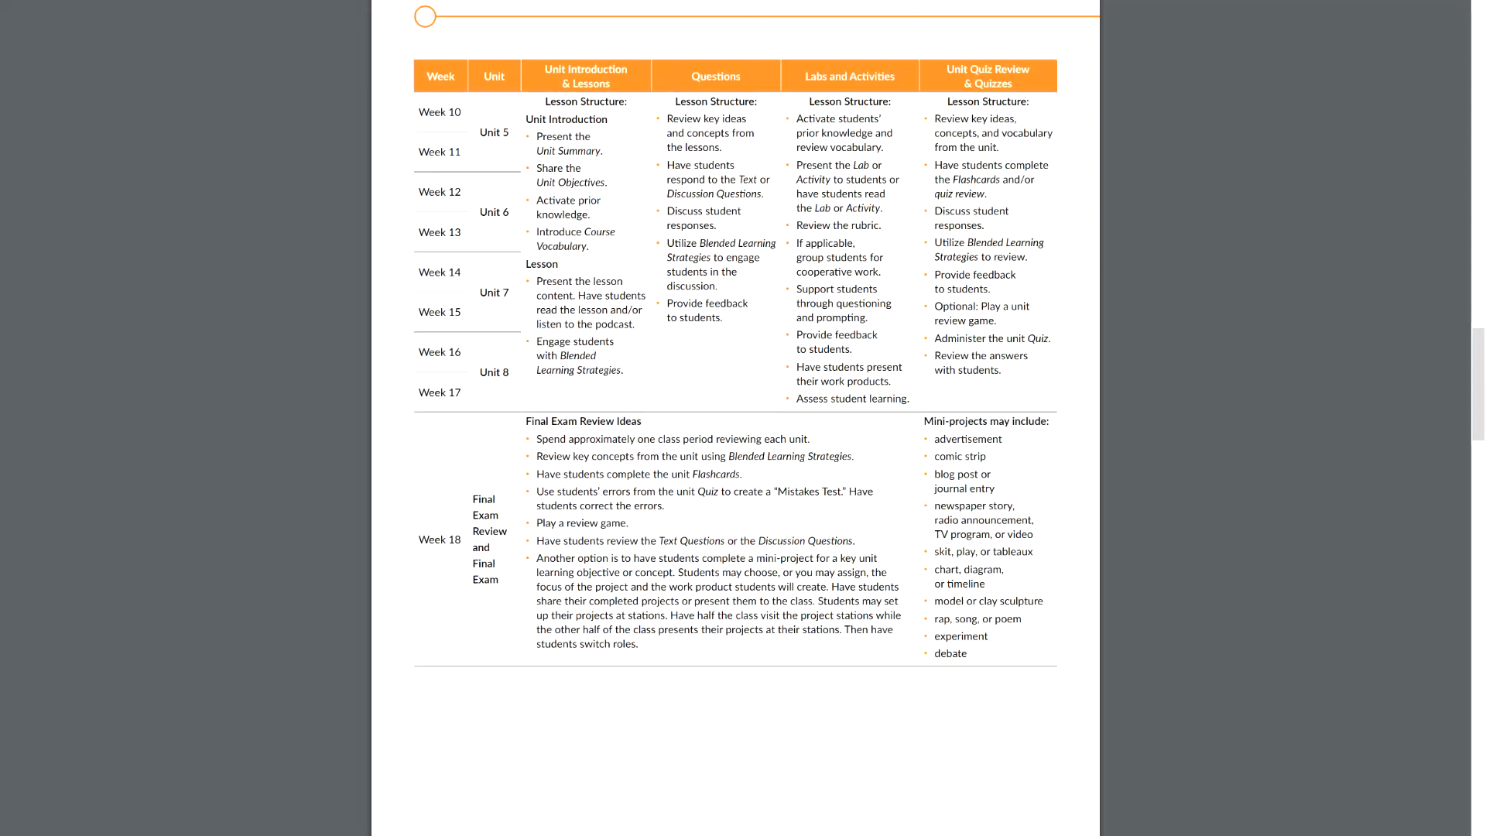
click(34, 31)
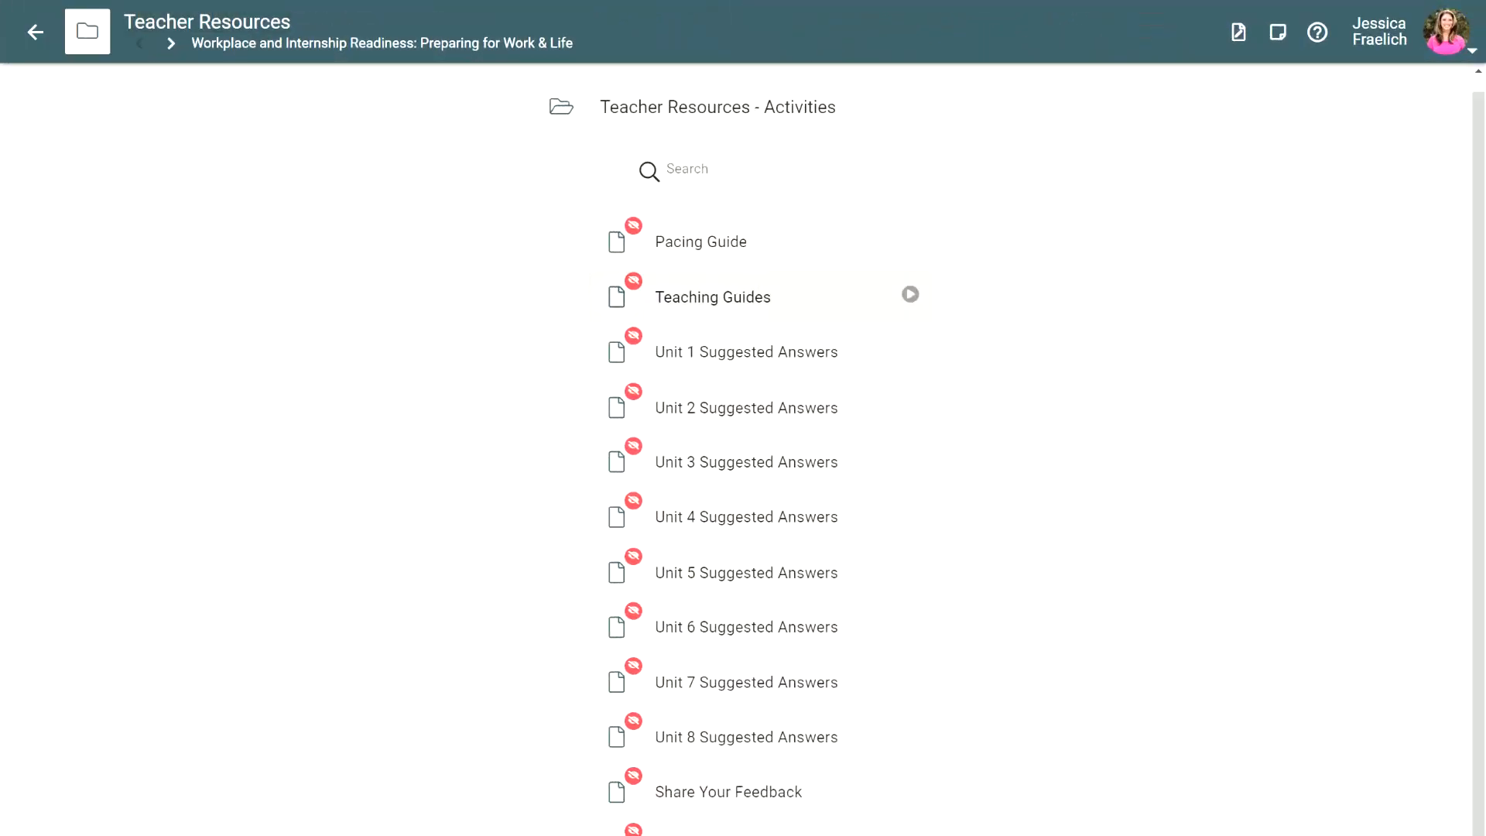
- Open Teaching Guides and scroll through the Online and Continuous Learning Guide PDF
click(713, 296)
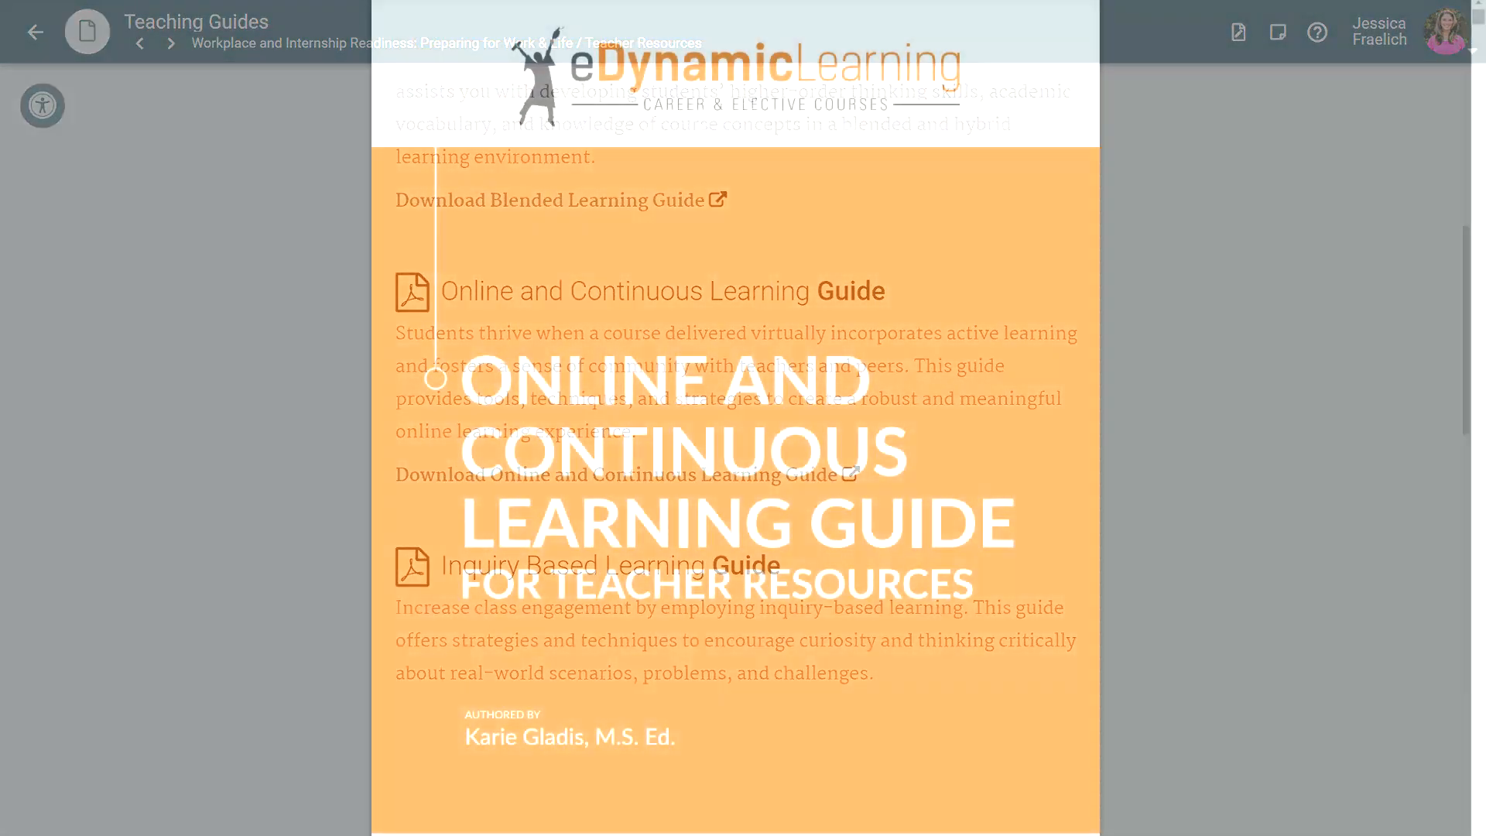
scroll(down, 3)
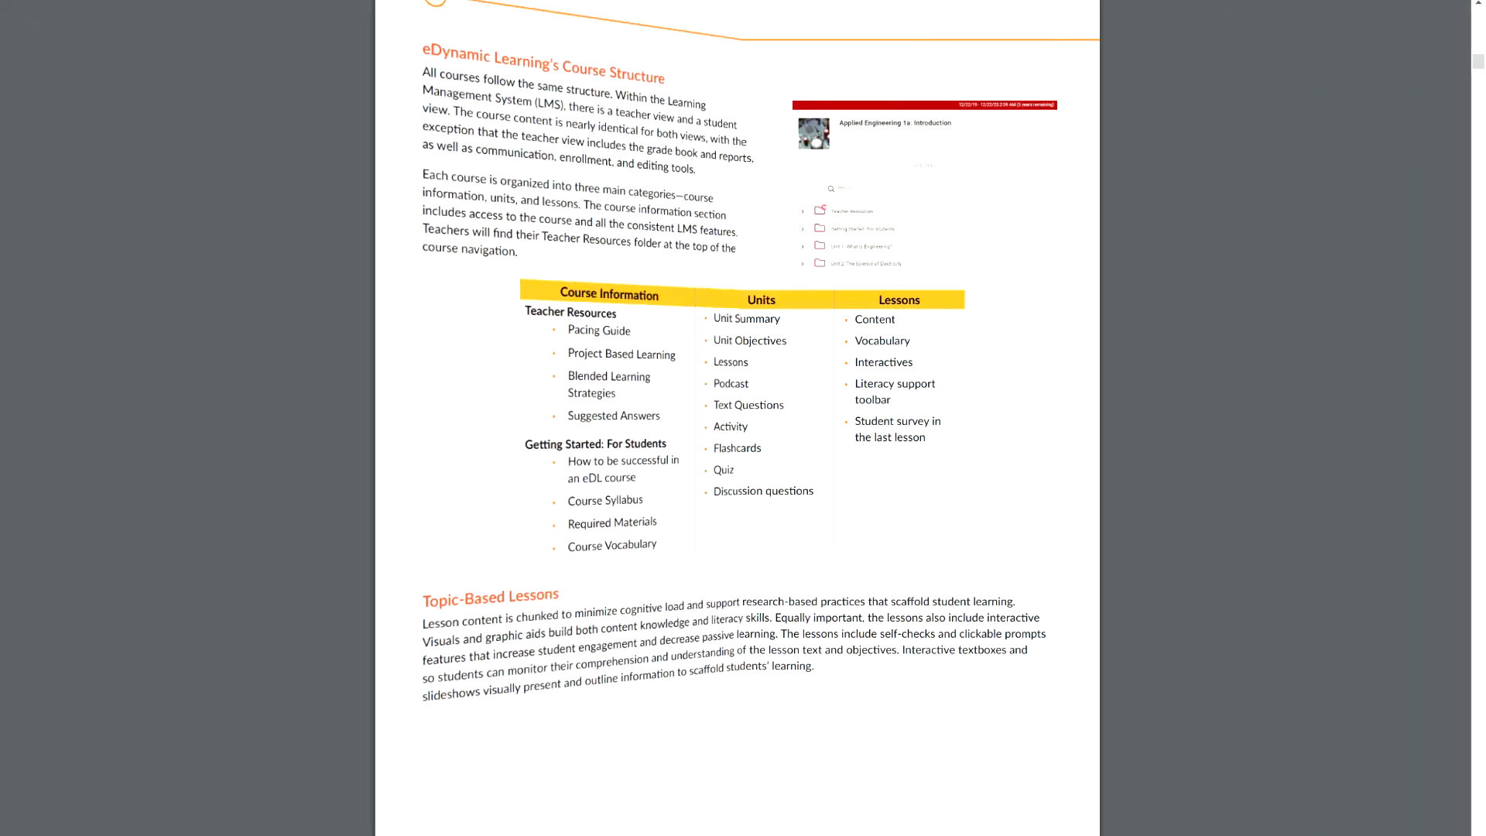
scroll(down, 3)
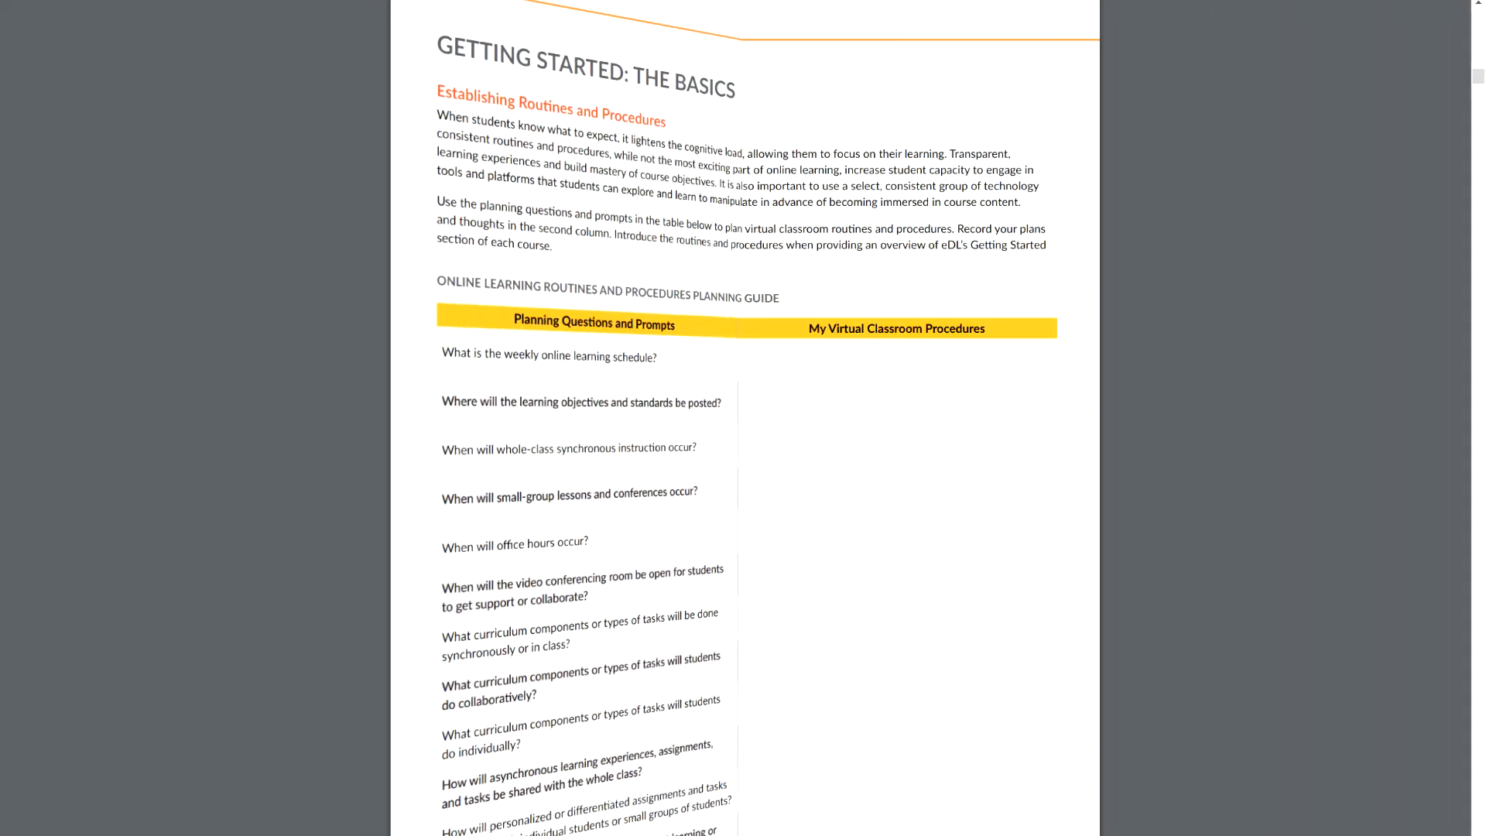
scroll(down, 3)
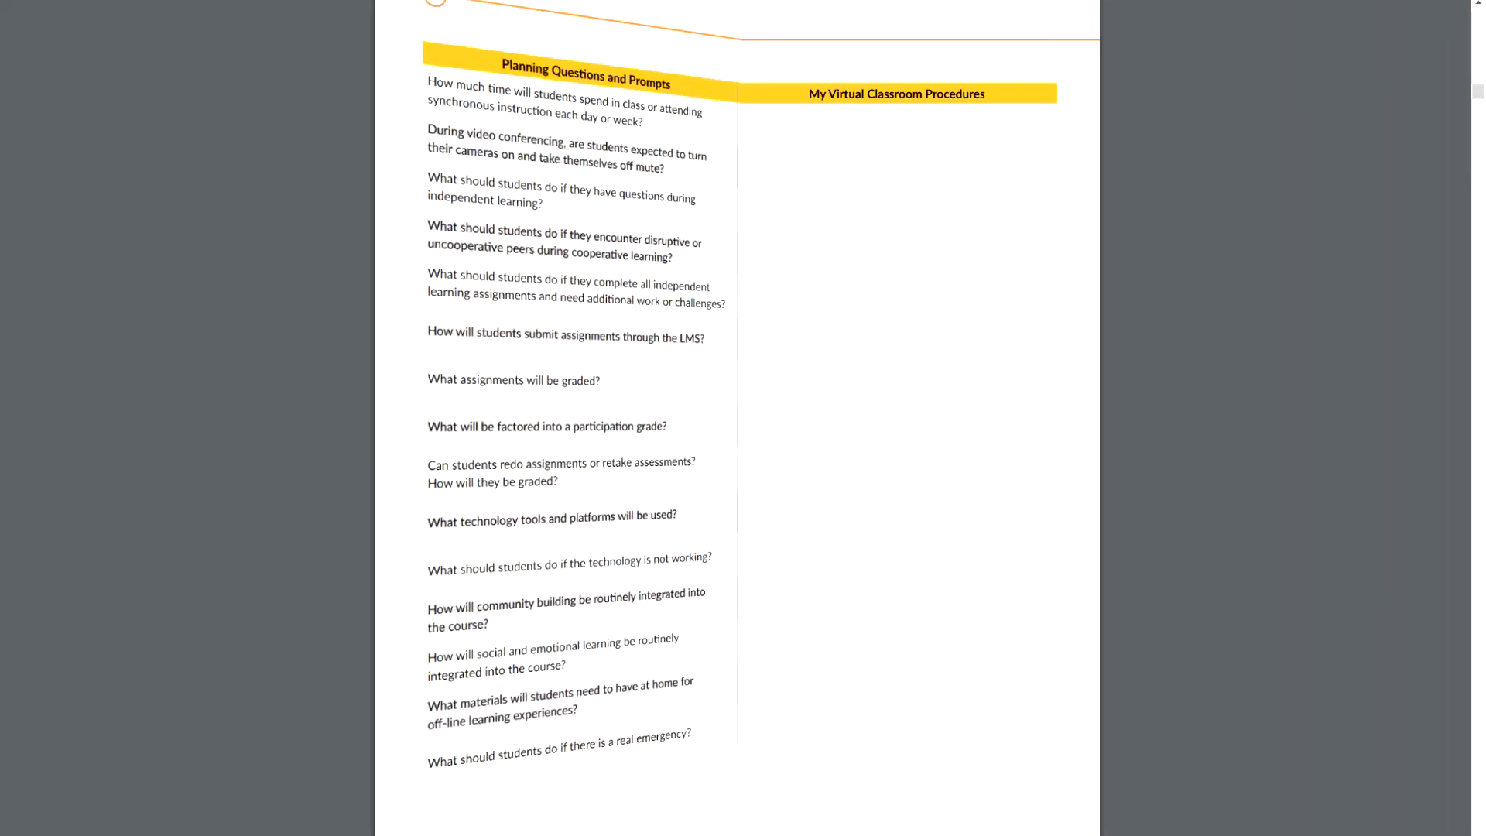
scroll(down, 3)
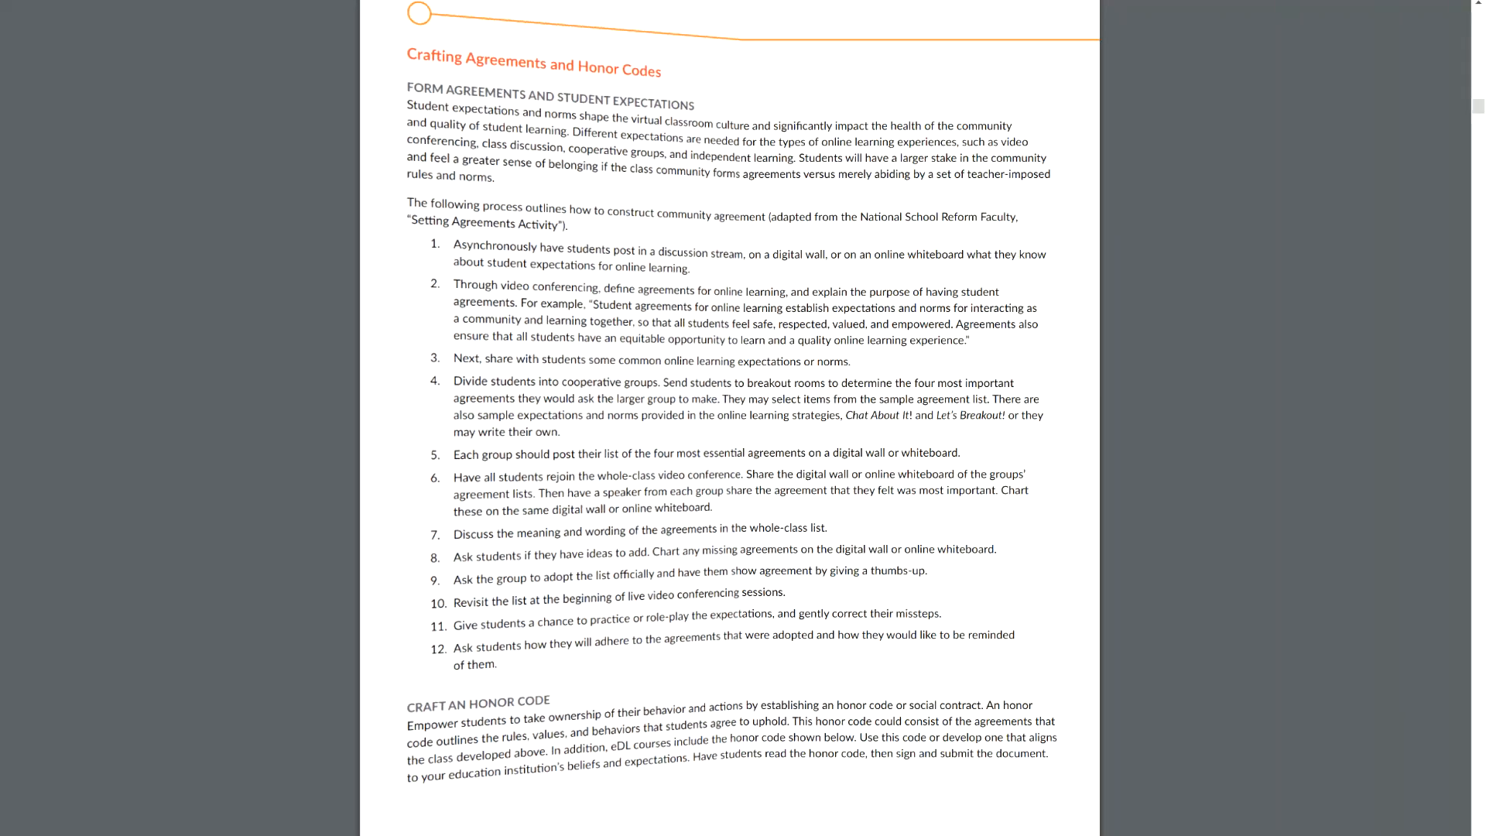
scroll(down, 3)
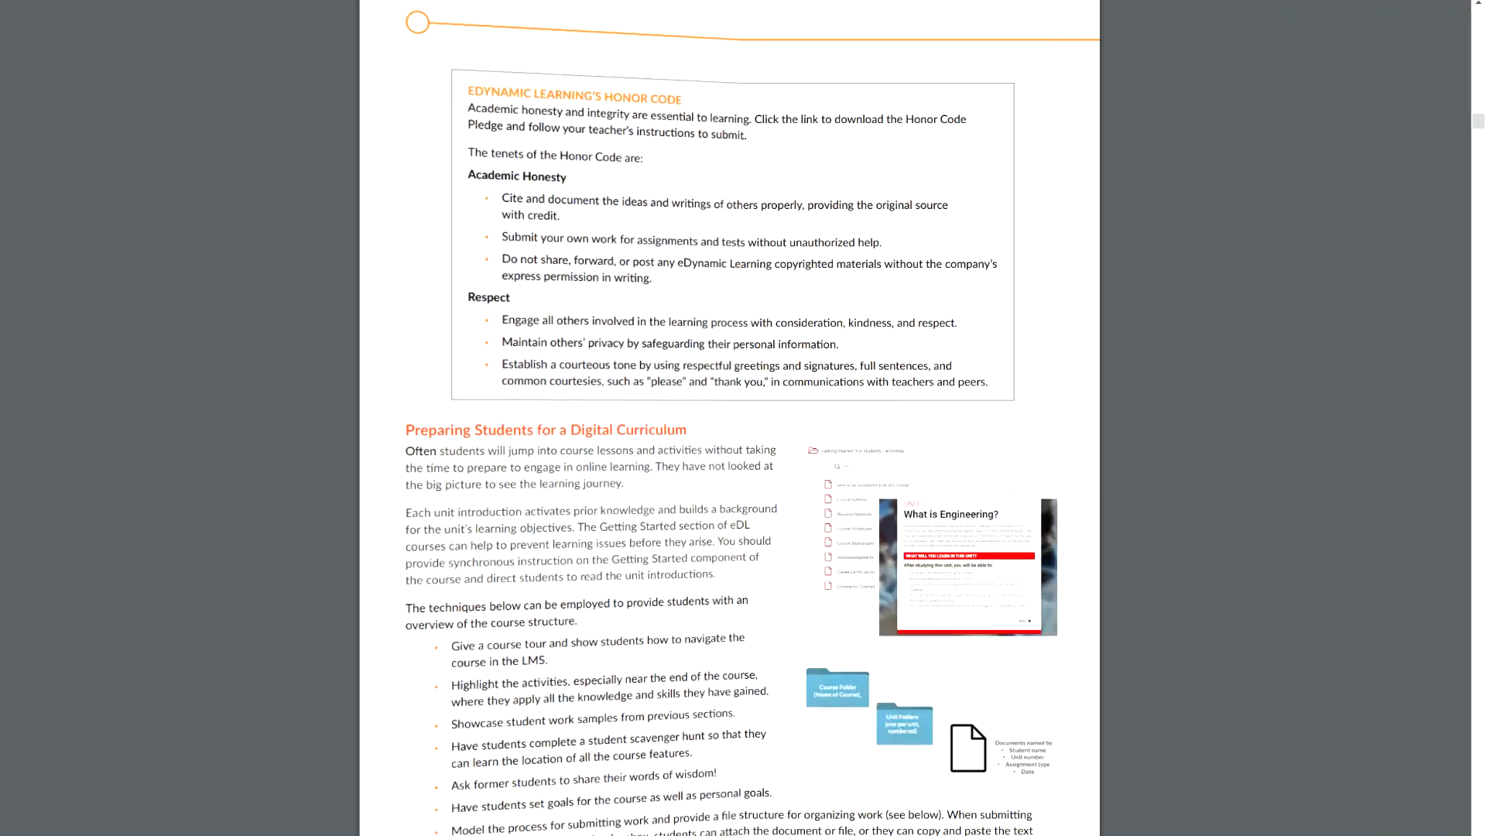
scroll(down, 3)
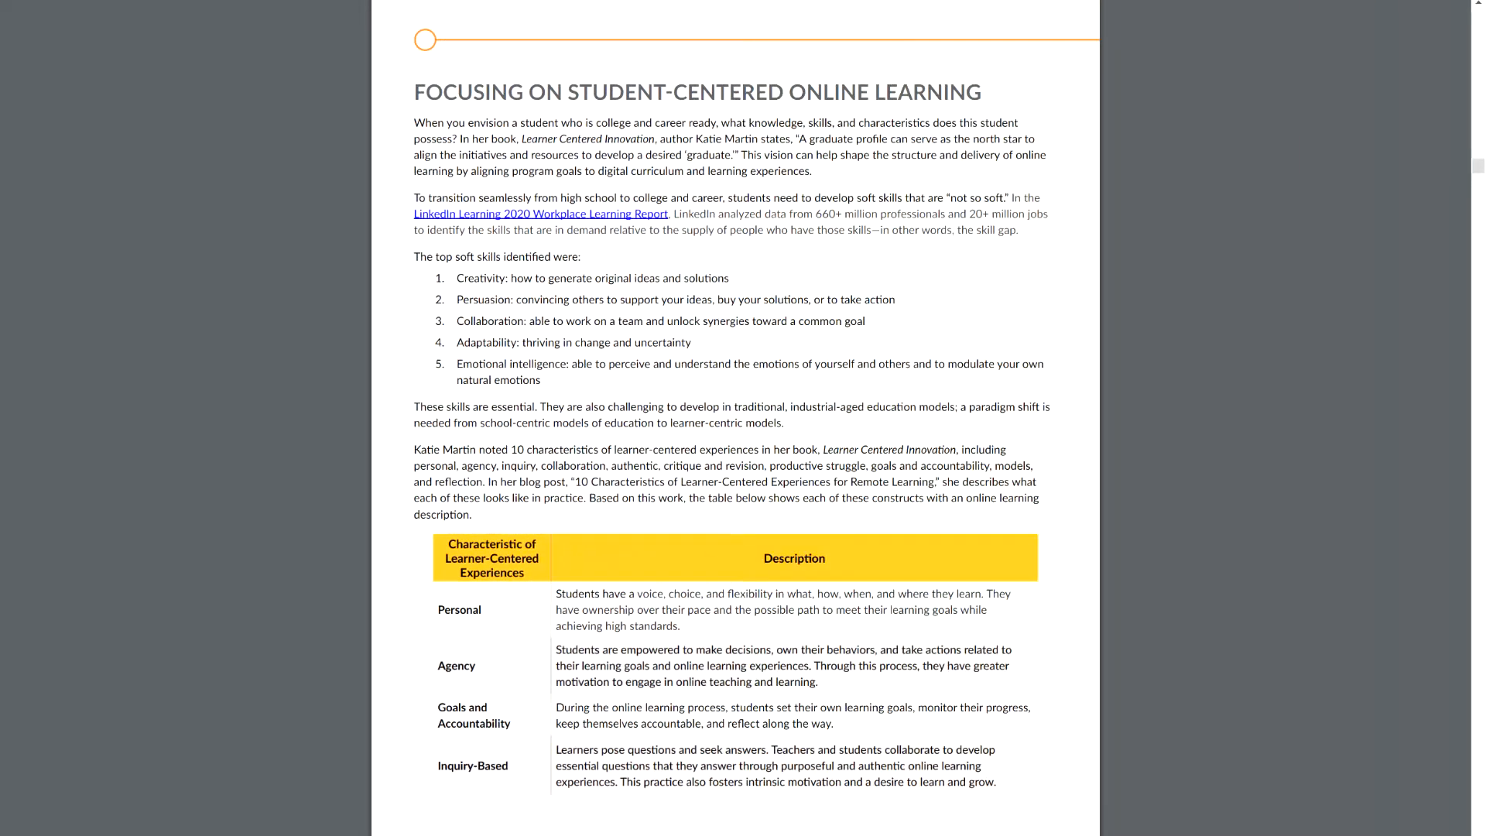
scroll(down, 3)
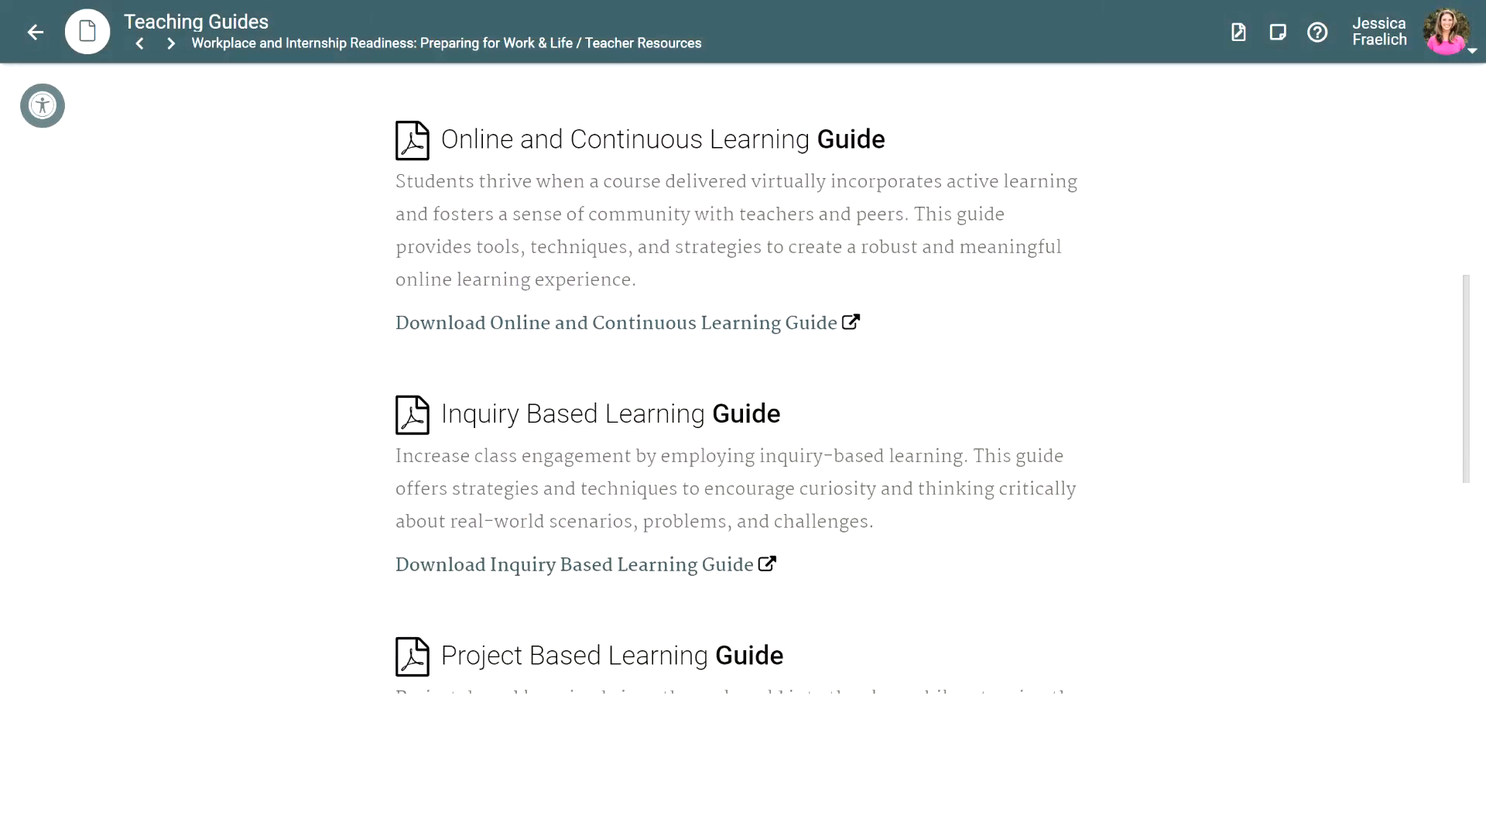
- Page through the Inquiry Based Learning Guide PDF, then return to Teaching Guides
click(575, 565)
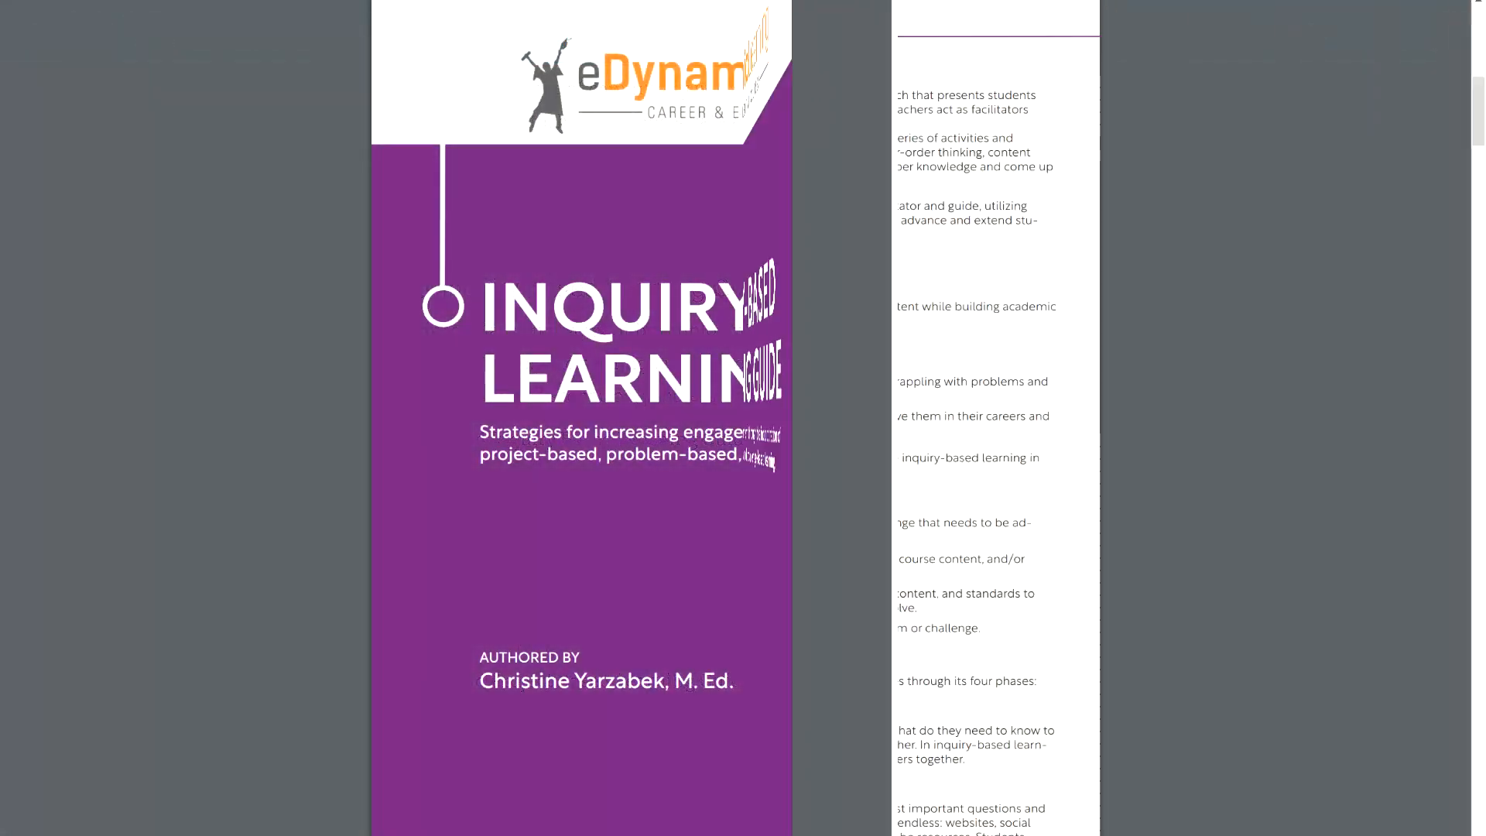
scroll(down, 3)
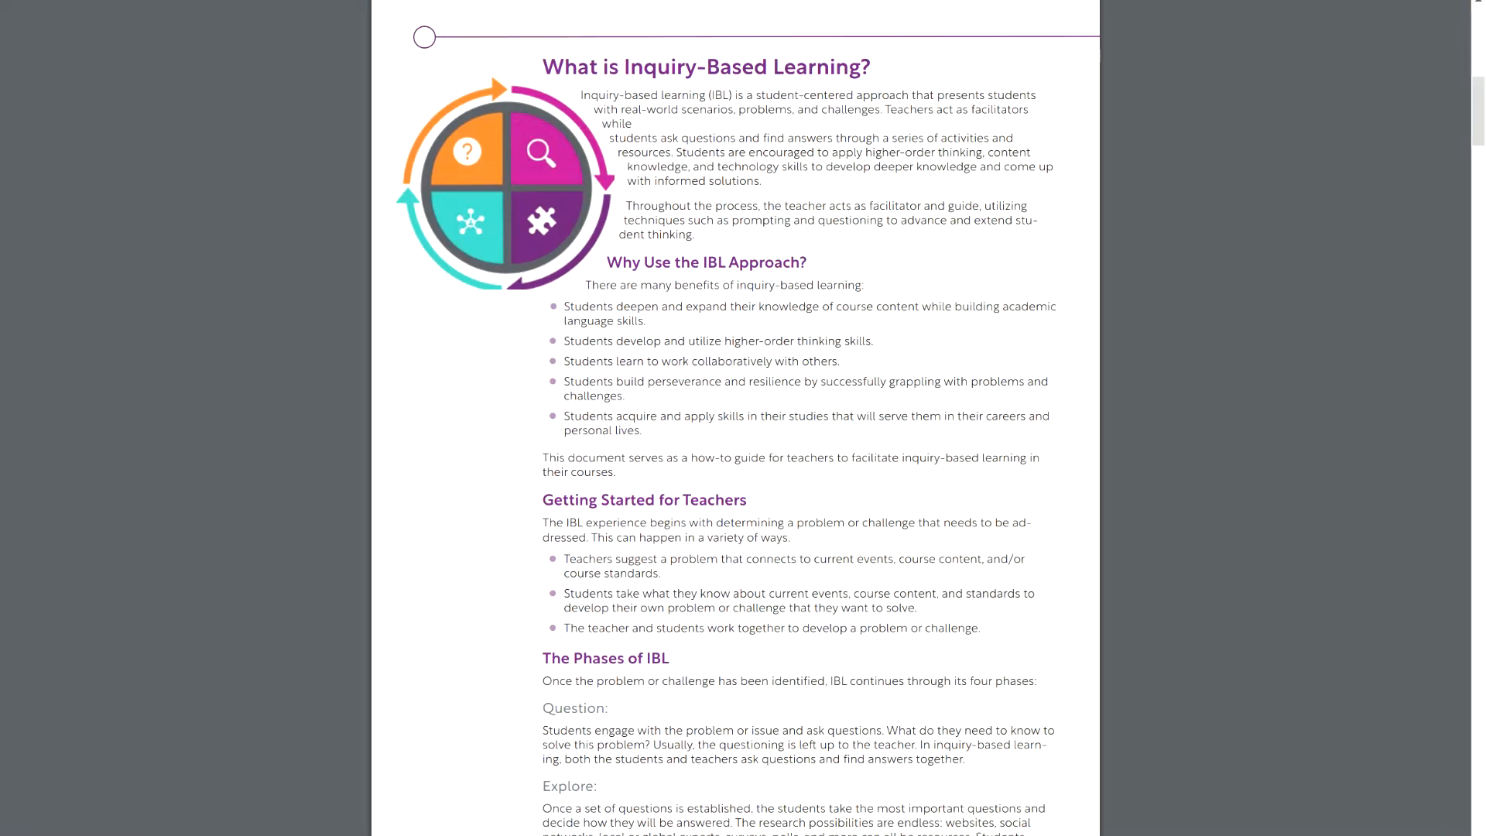
scroll(down, 3)
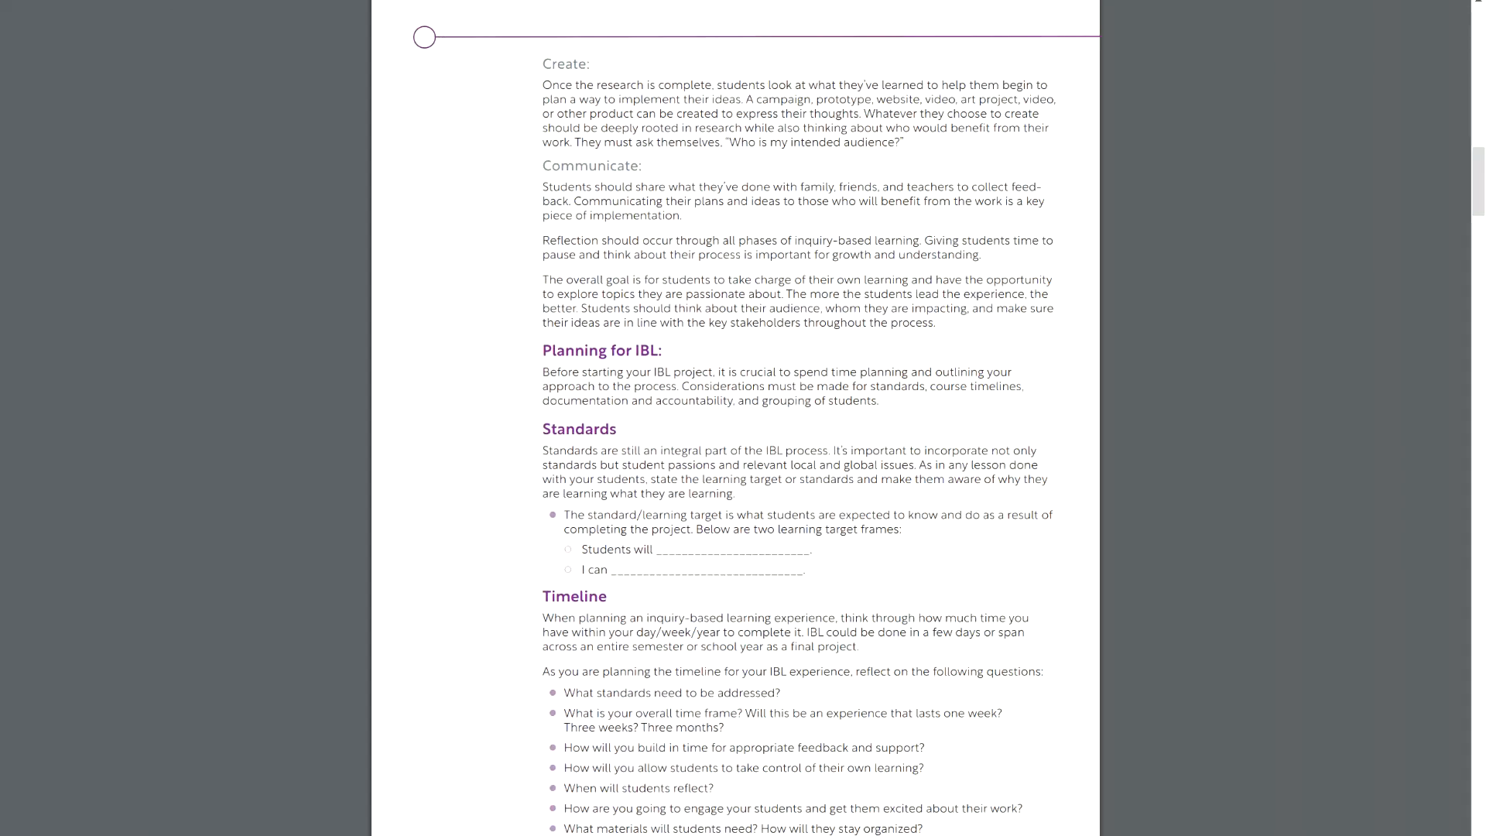
scroll(down, 3)
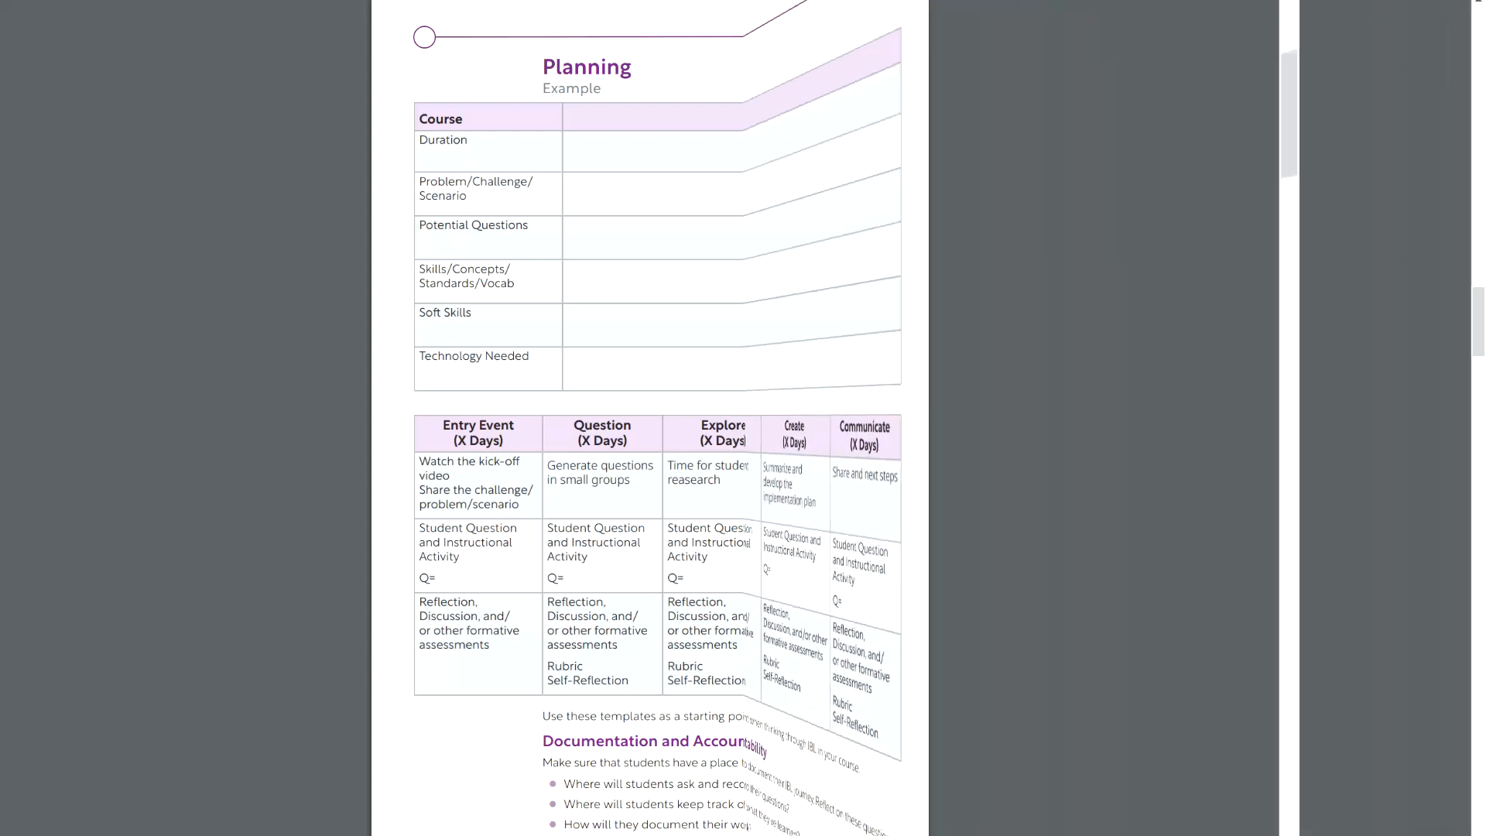
scroll(down, 3)
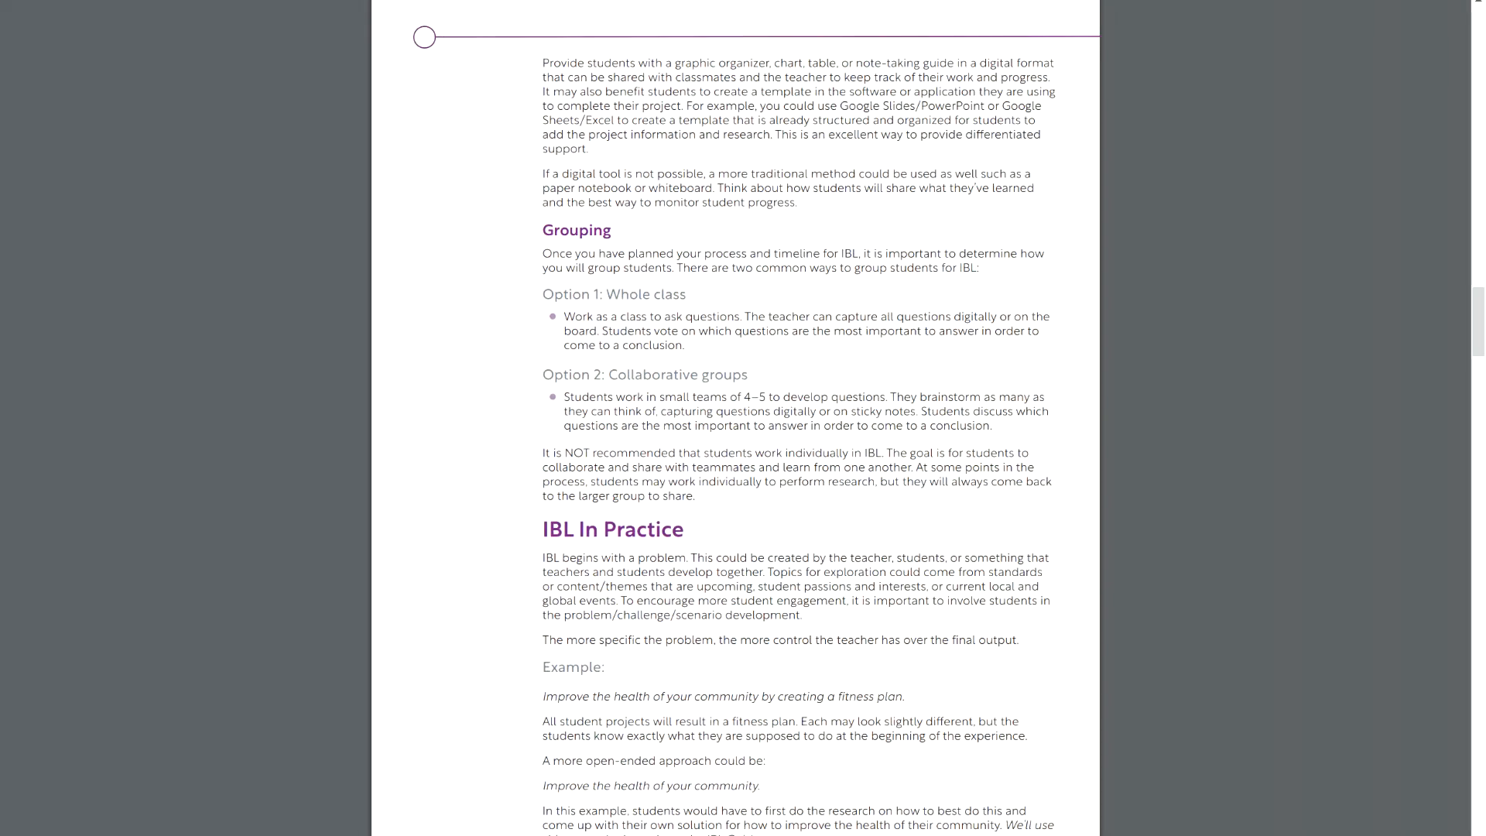
scroll(down, 3)
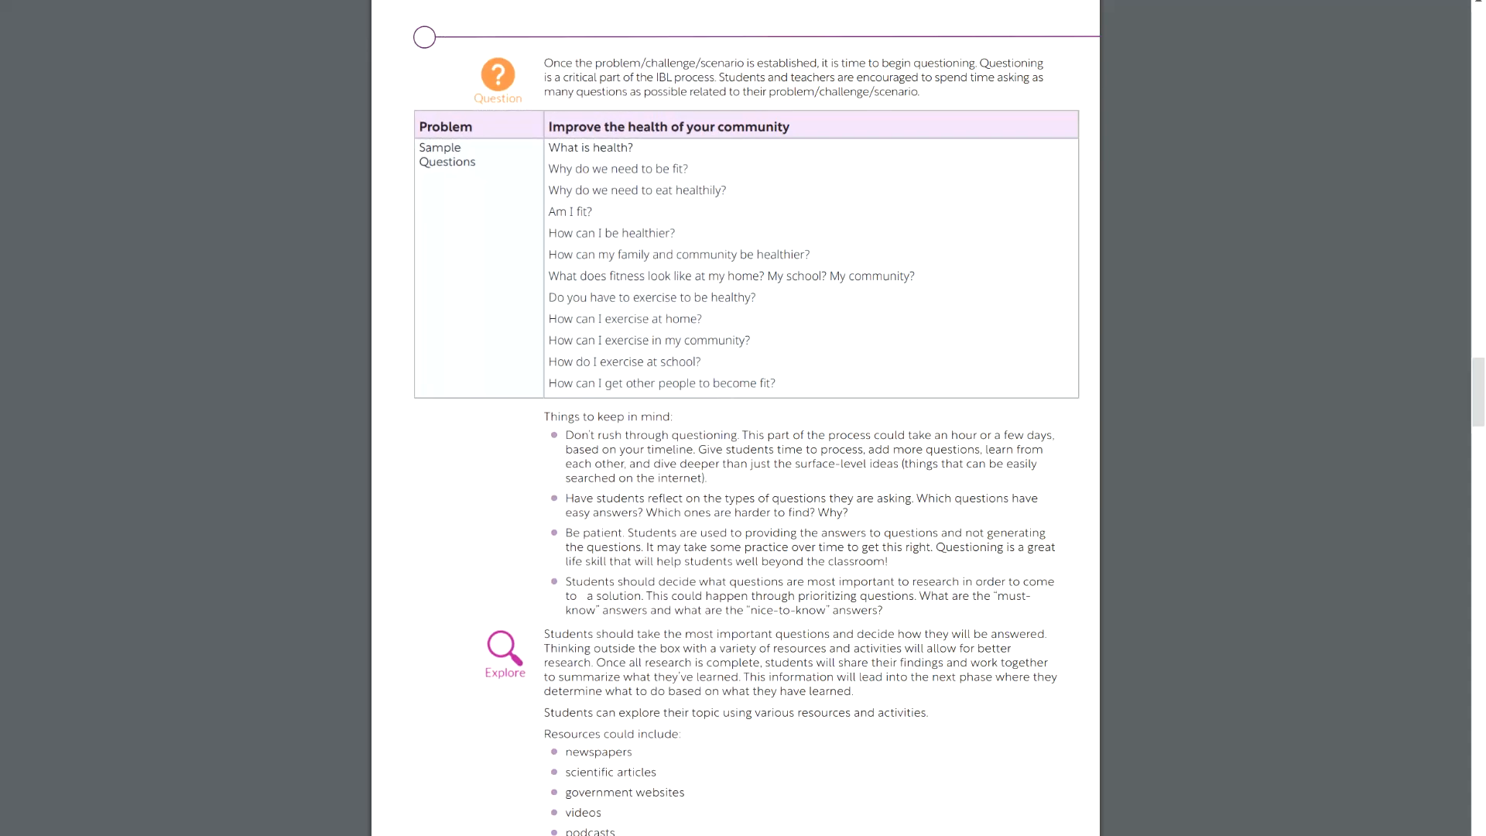
scroll(down, 3)
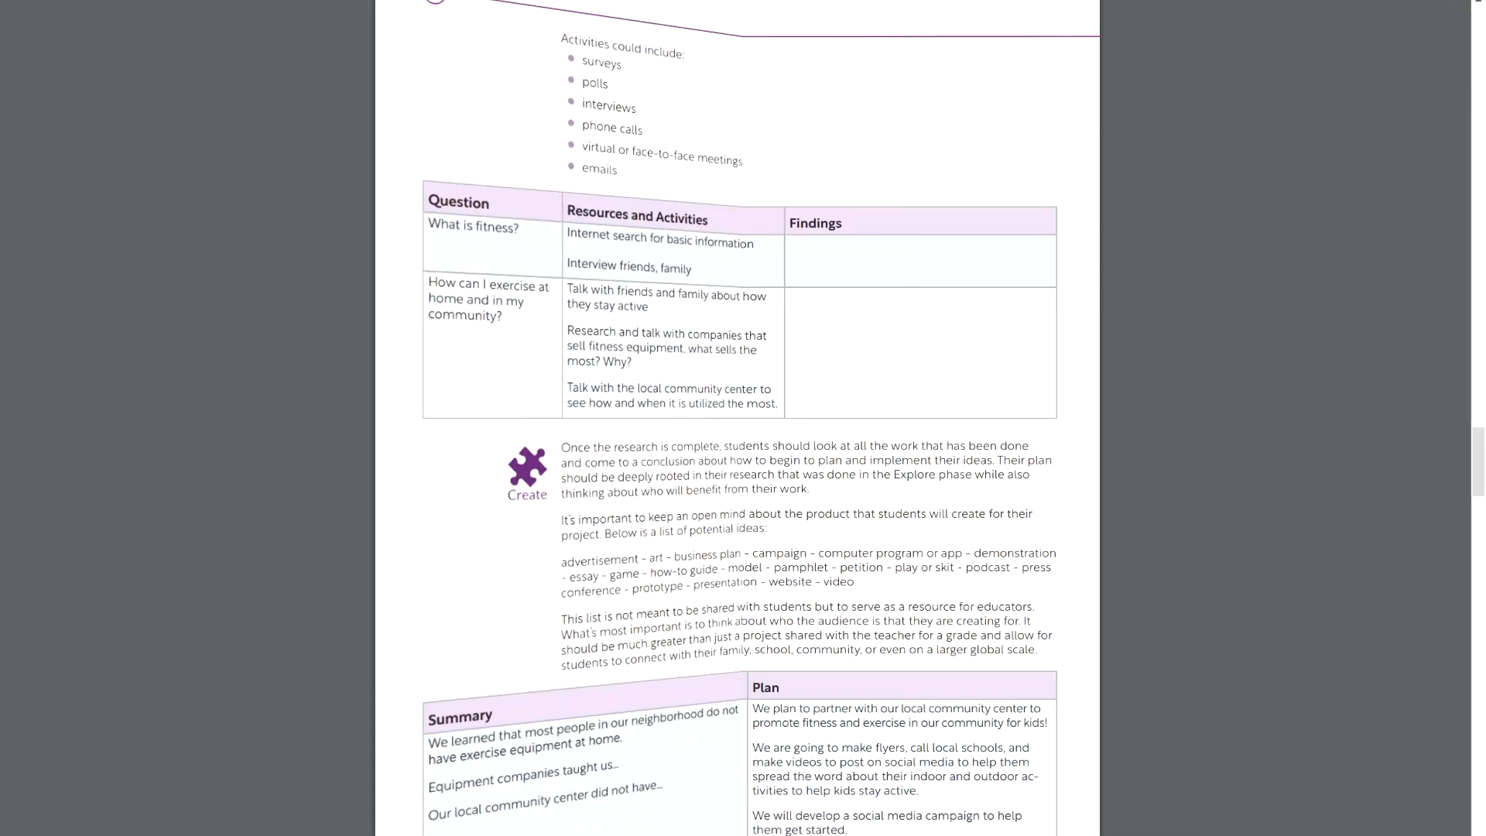
scroll(down, 3)
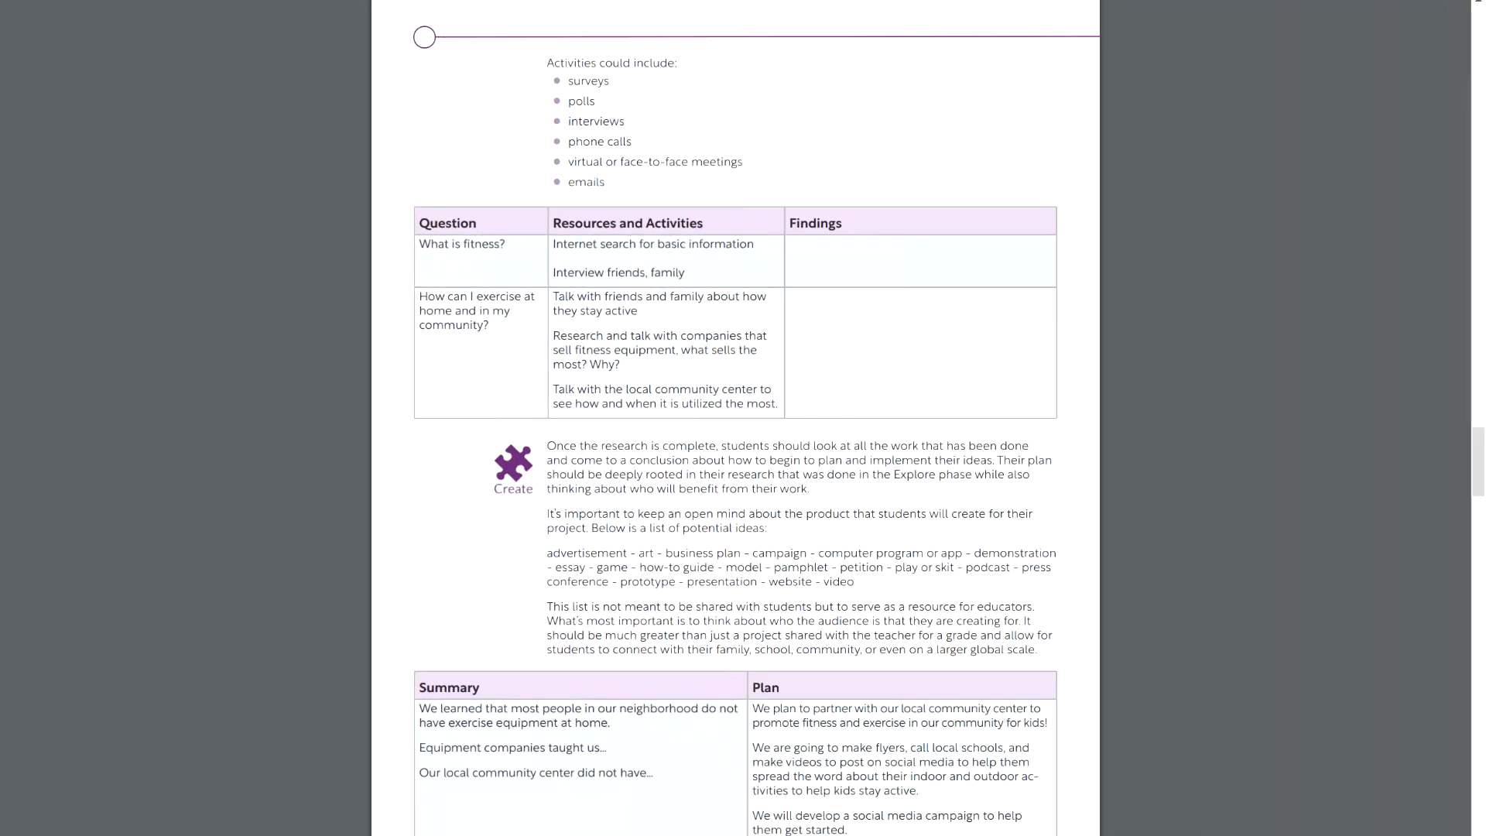
click(35, 31)
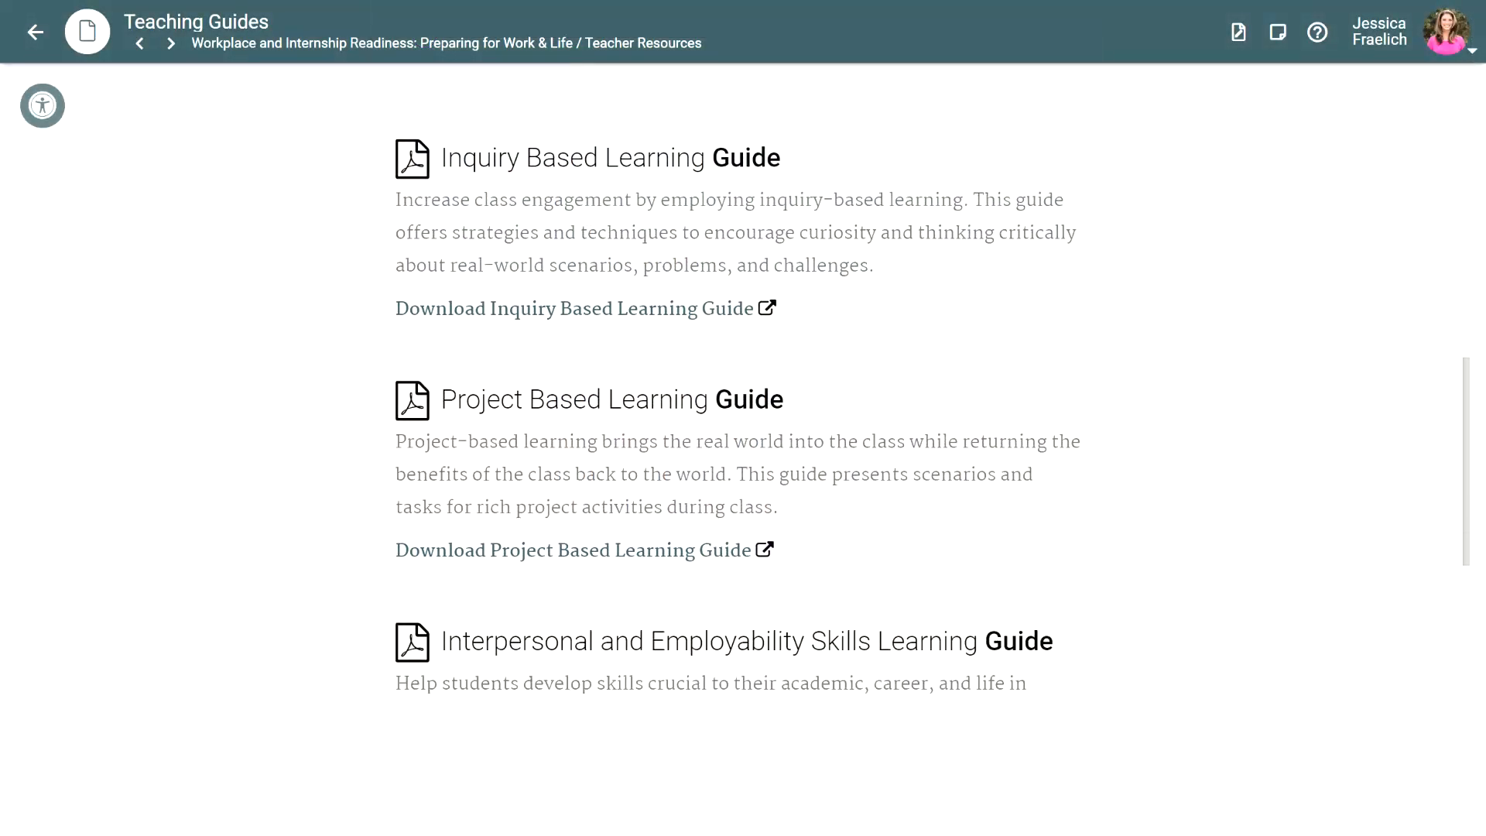
- Download the Project Based Learning Guide and scroll through its strategy overview and procedures
click(567, 550)
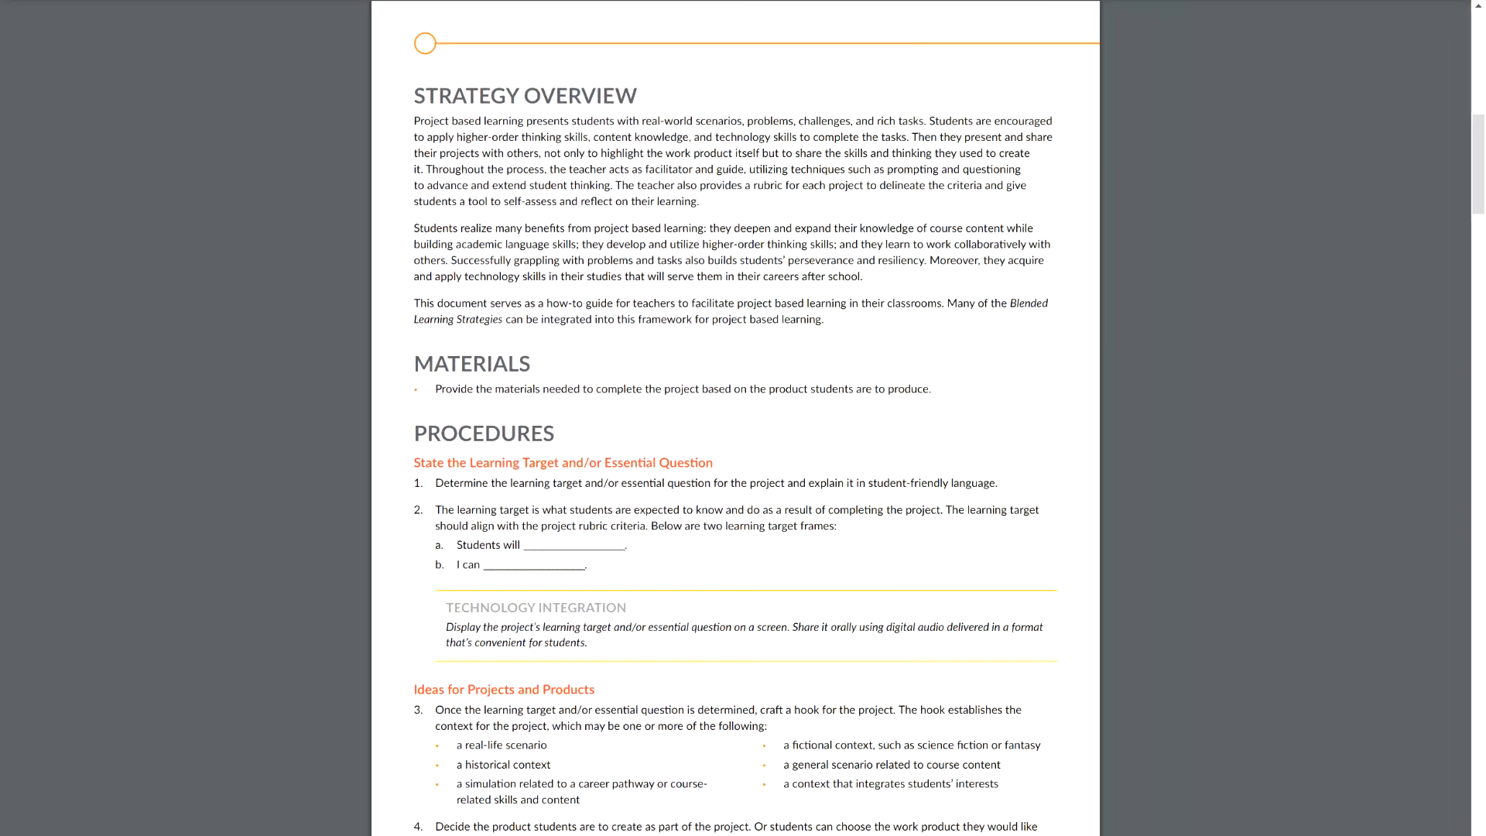
scroll(down, 3)
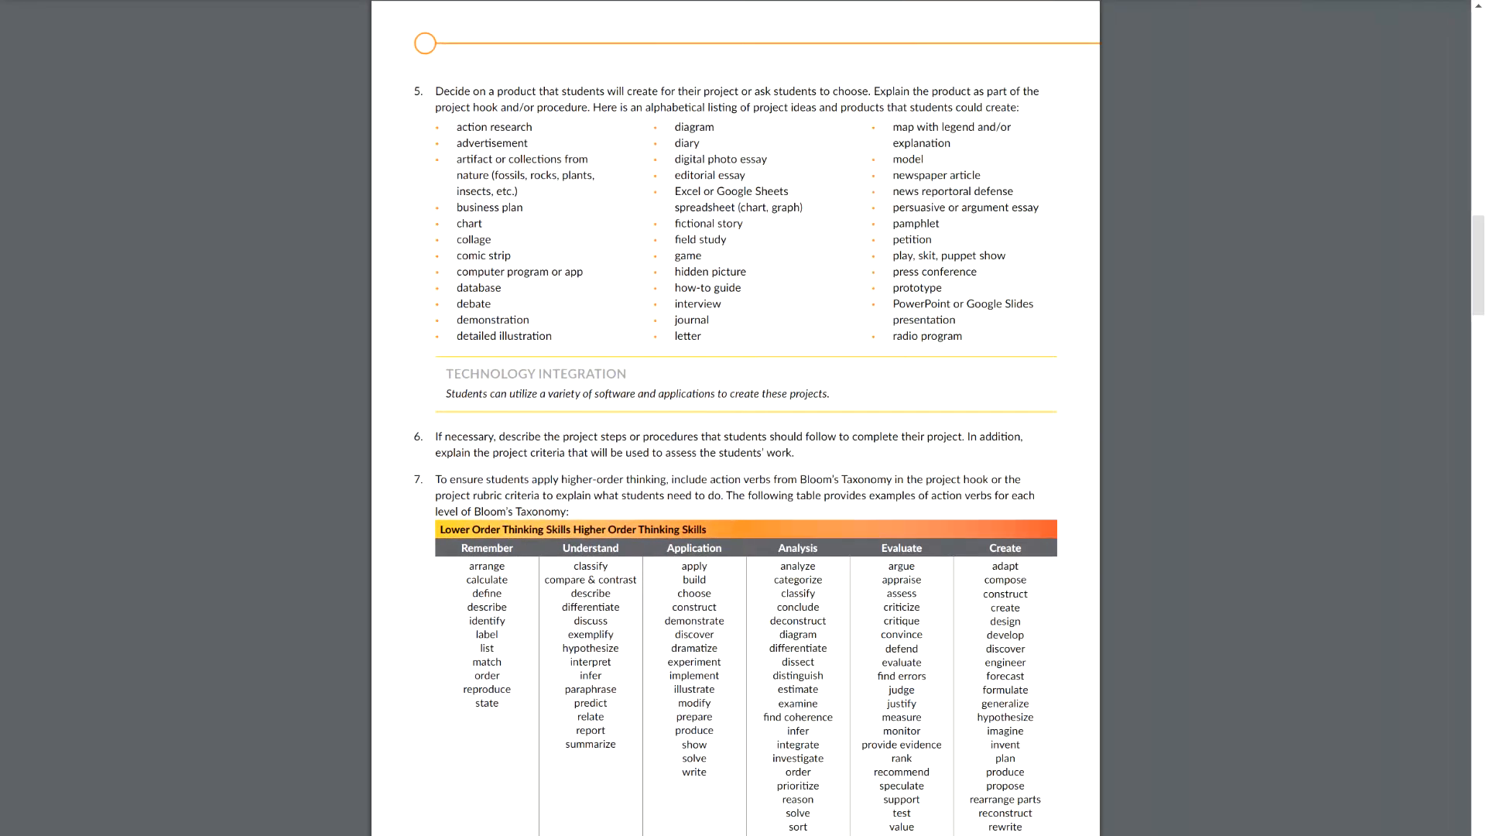
scroll(down, 3)
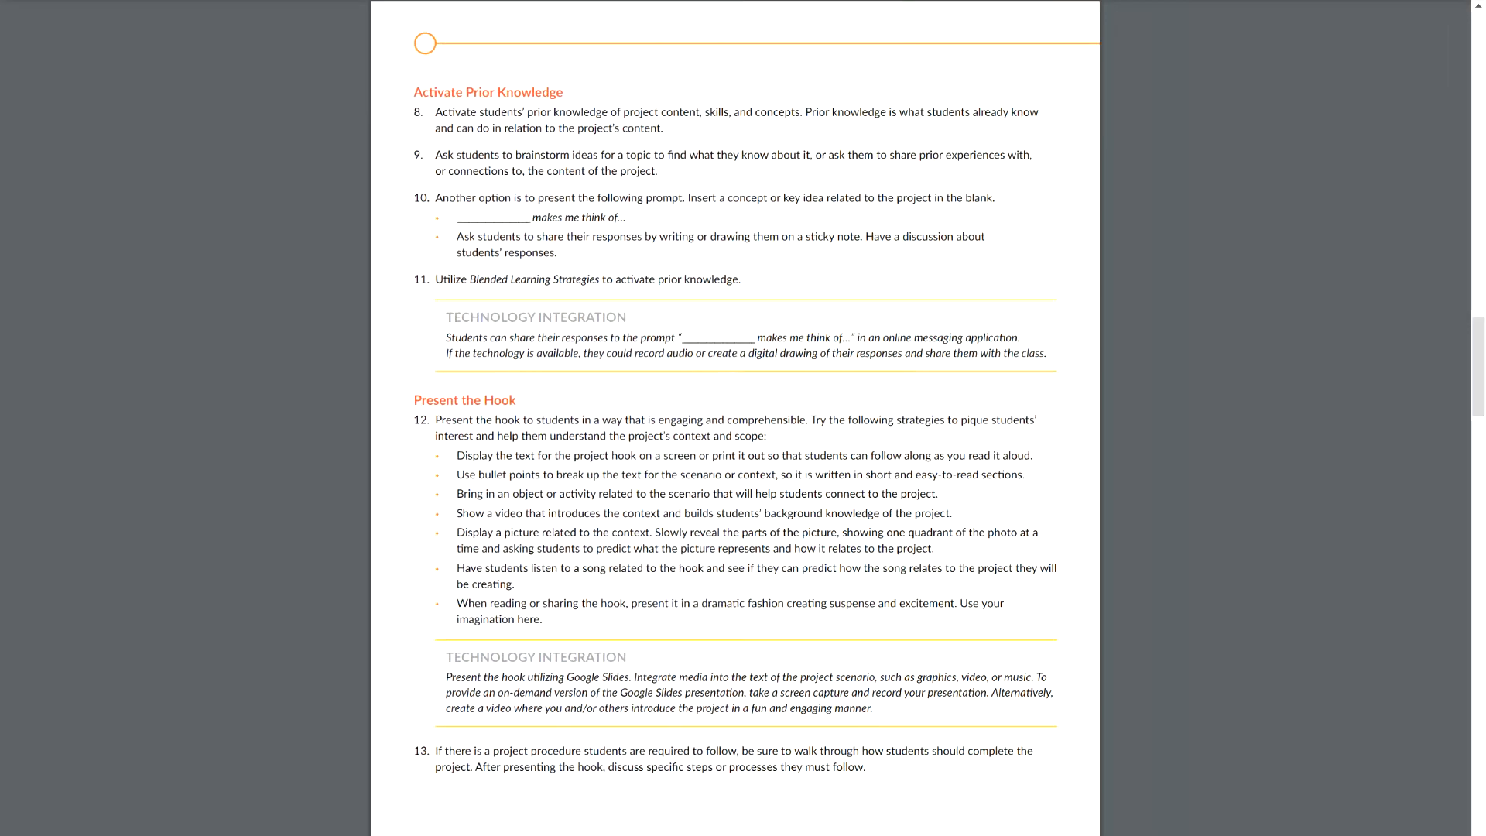
scroll(down, 3)
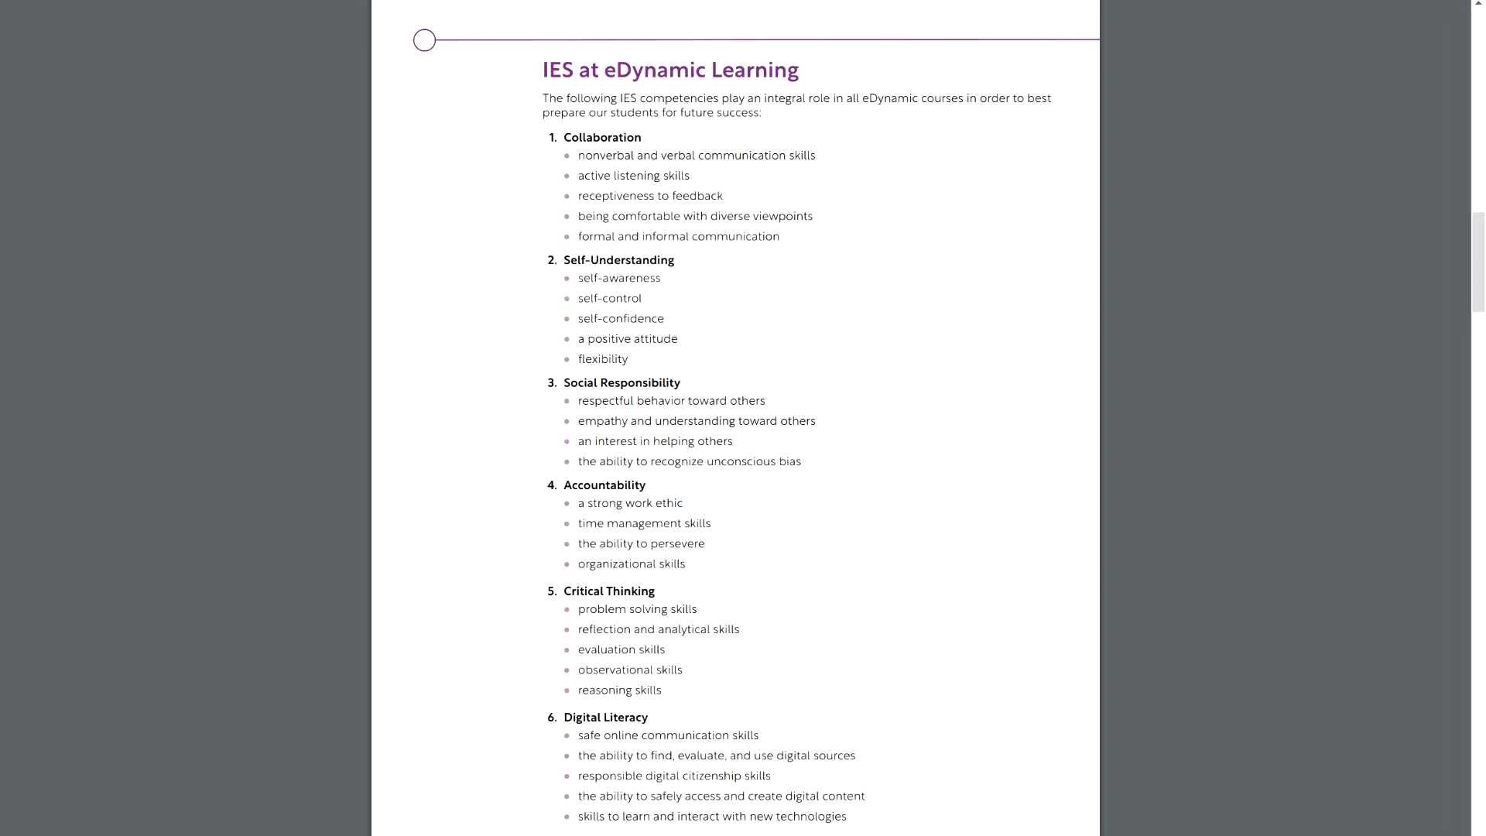
- Scroll through the Interpersonal and Employability Skills guide's curriculum-integration lesson table
scroll(down, 3)
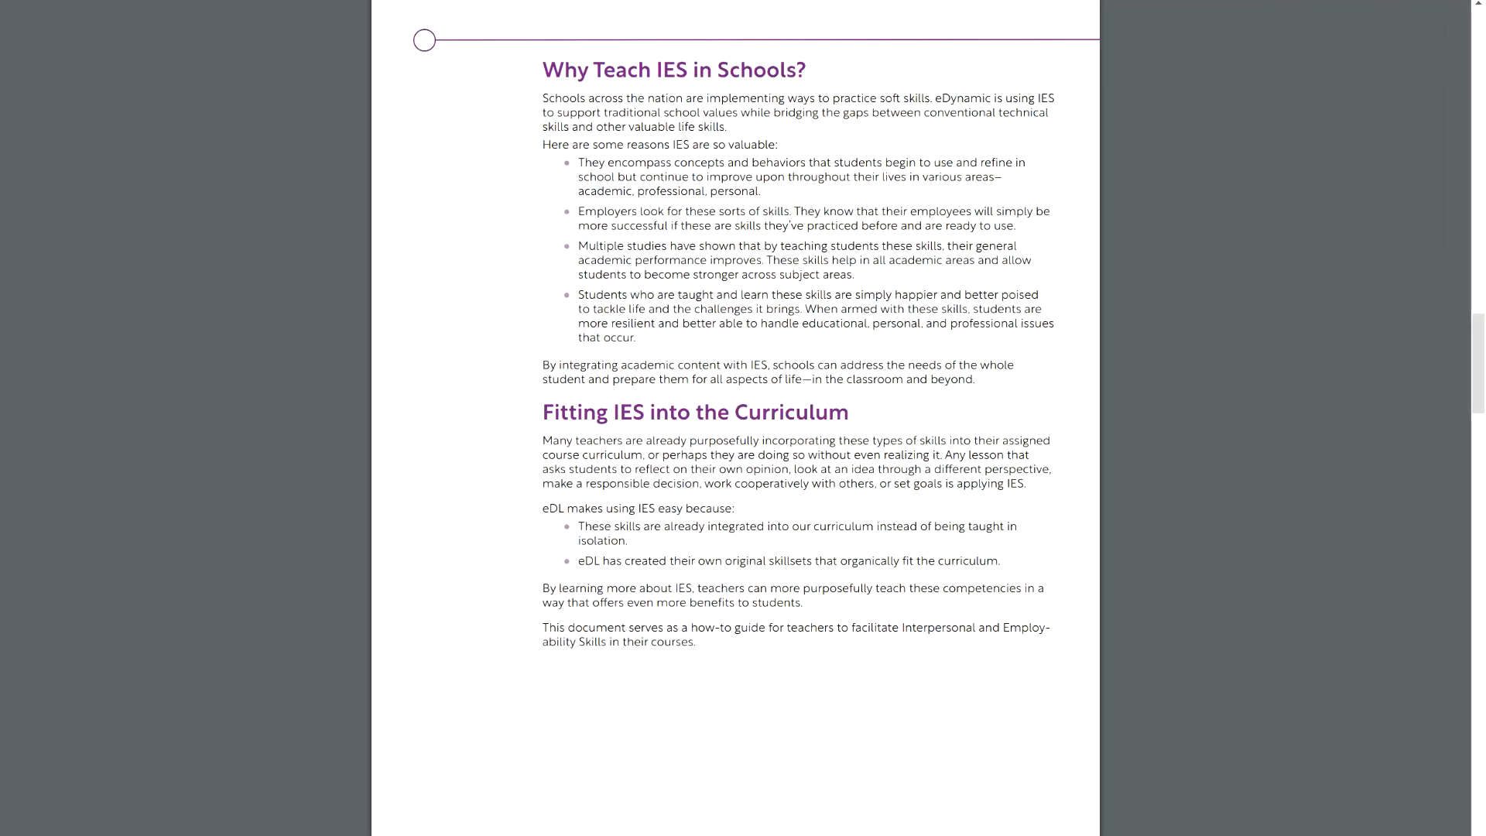
scroll(down, 3)
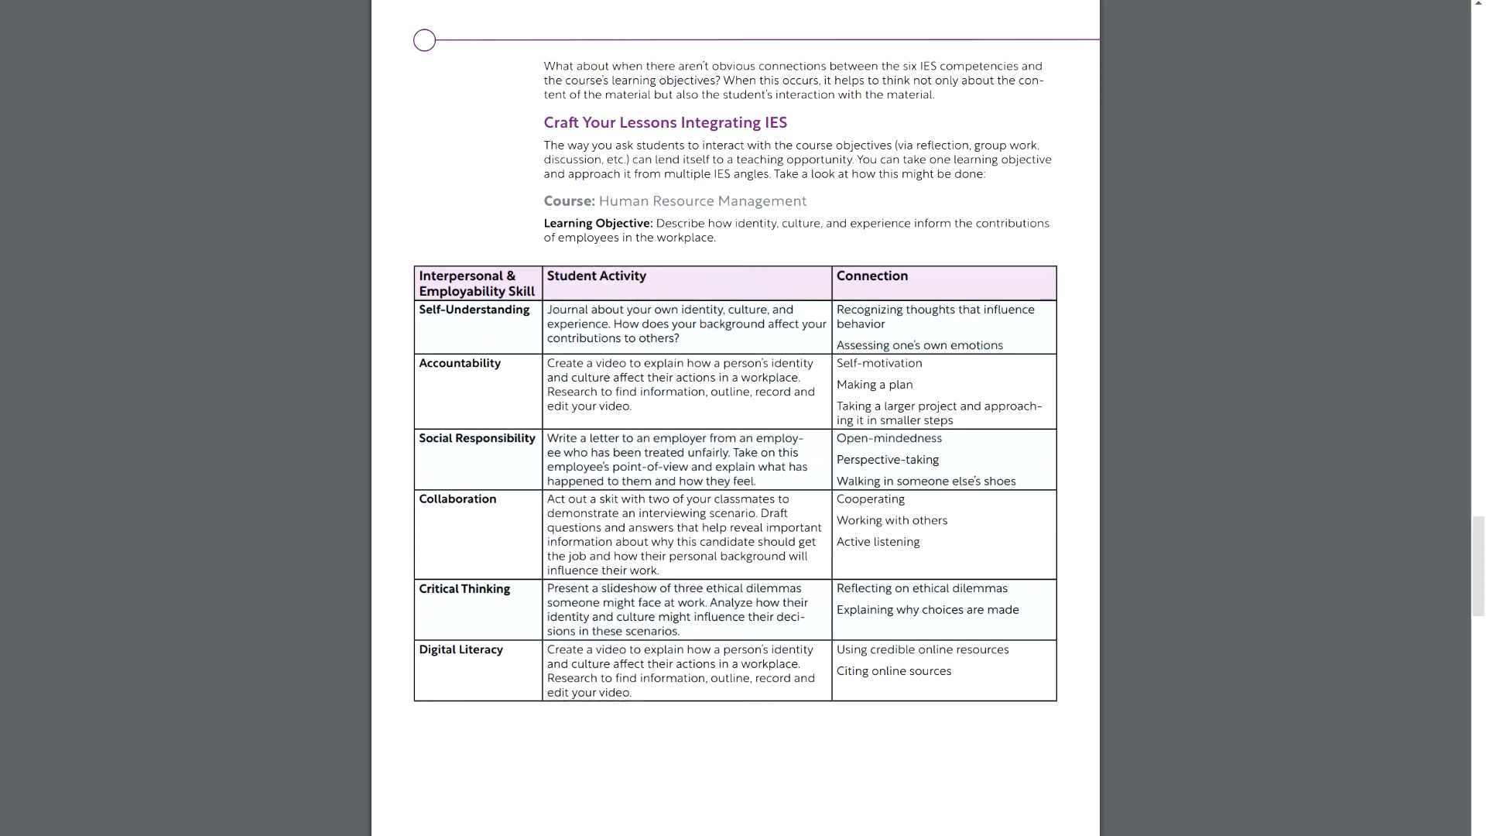
scroll(down, 3)
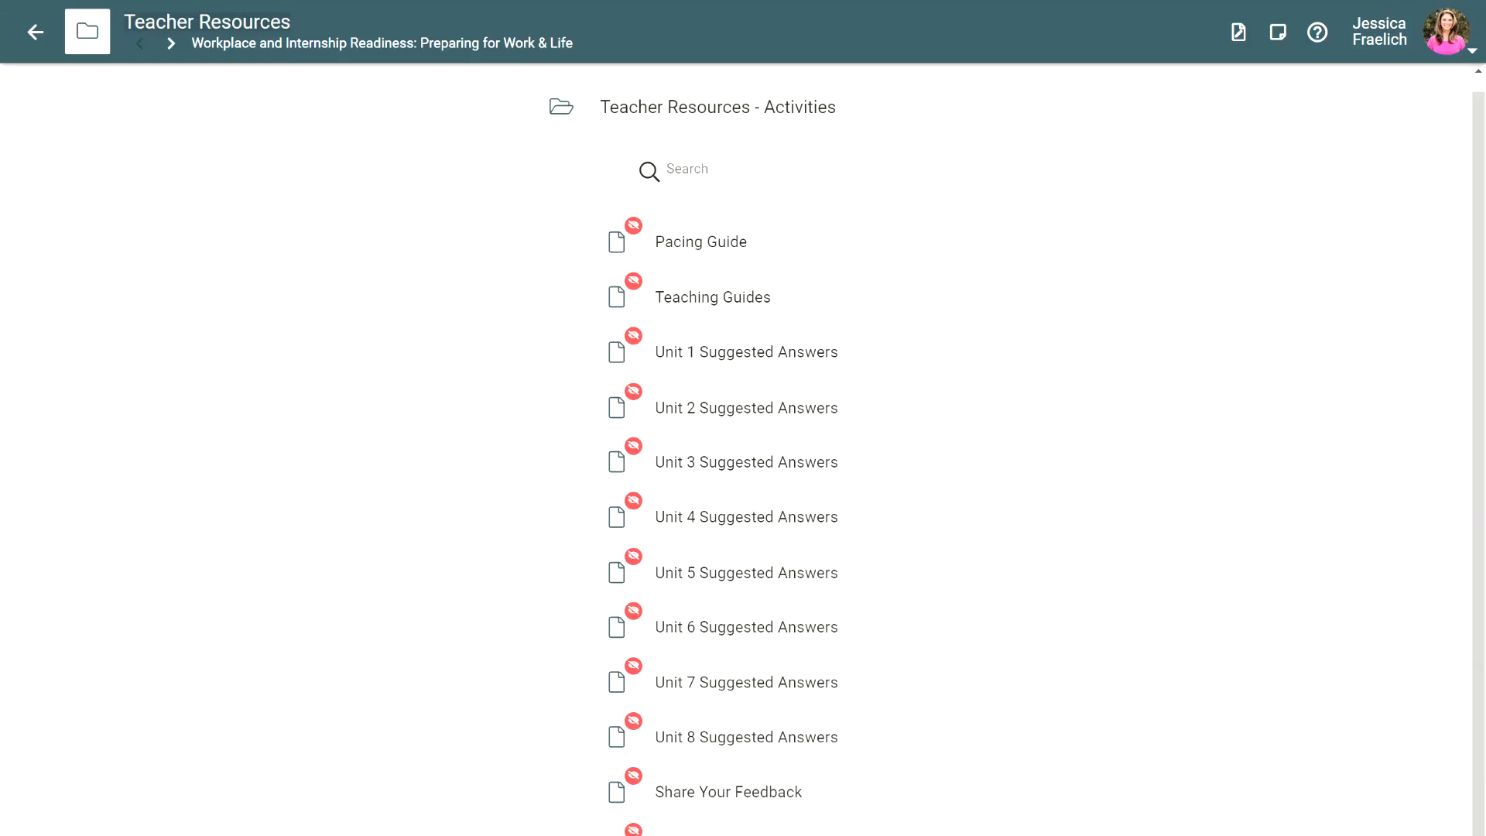
- Open Unit 1 Suggested Answers and scroll down to the TABLE 3 journal Grading Rubric
click(747, 351)
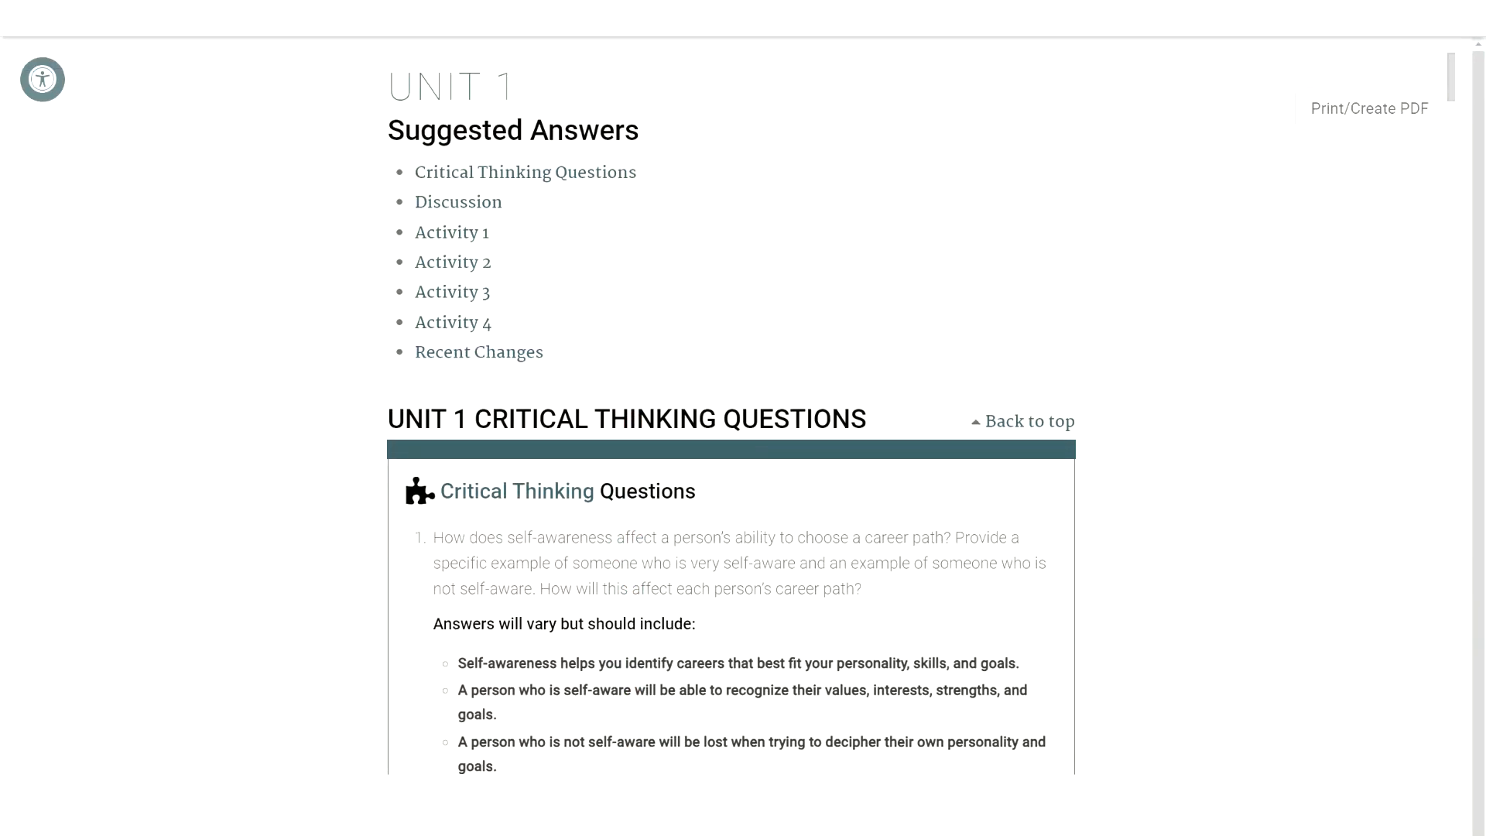
scroll(down, 3)
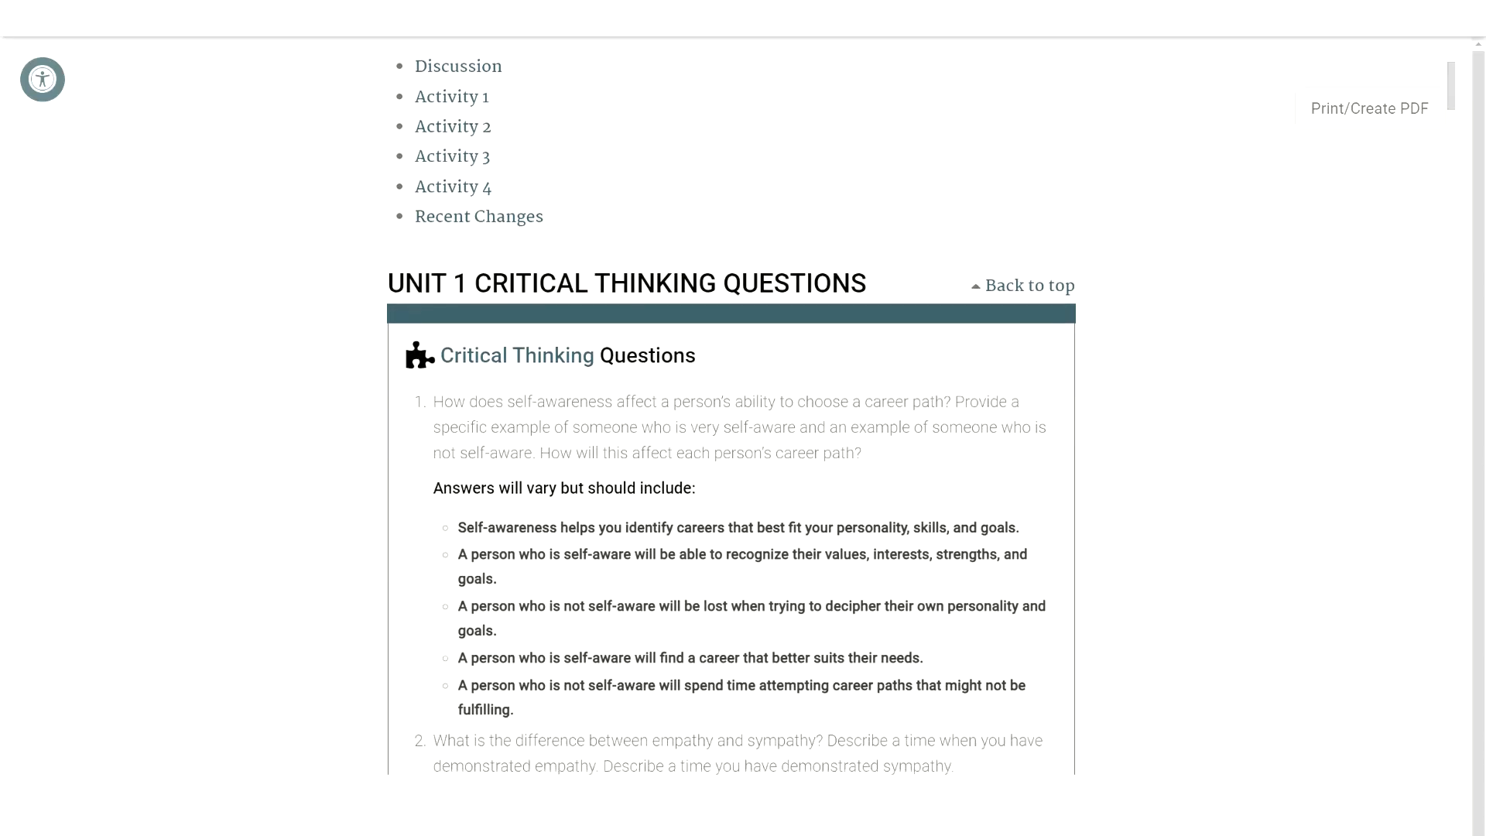
scroll(down, 3)
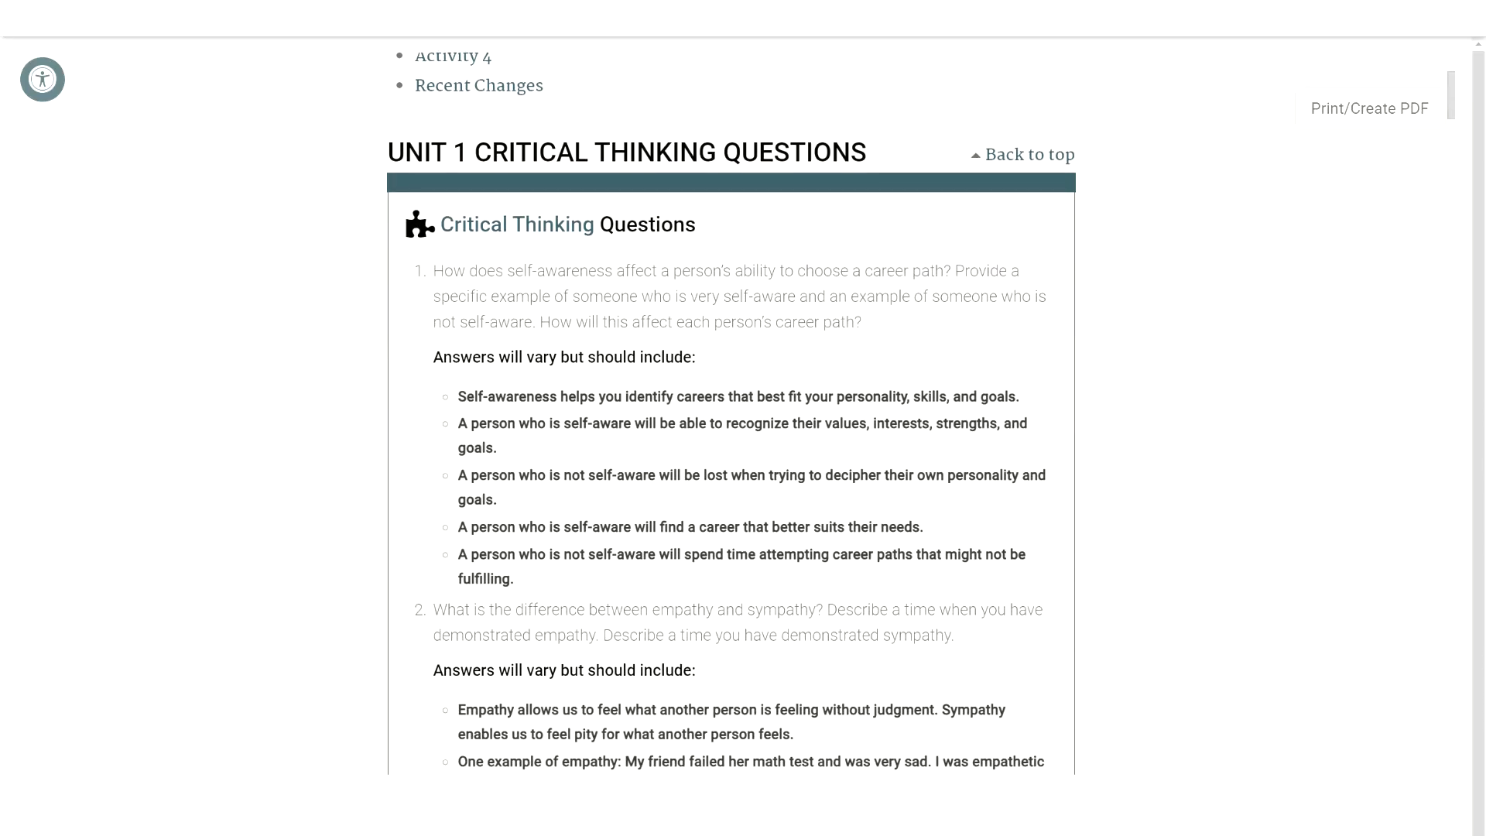
scroll(down, 3)
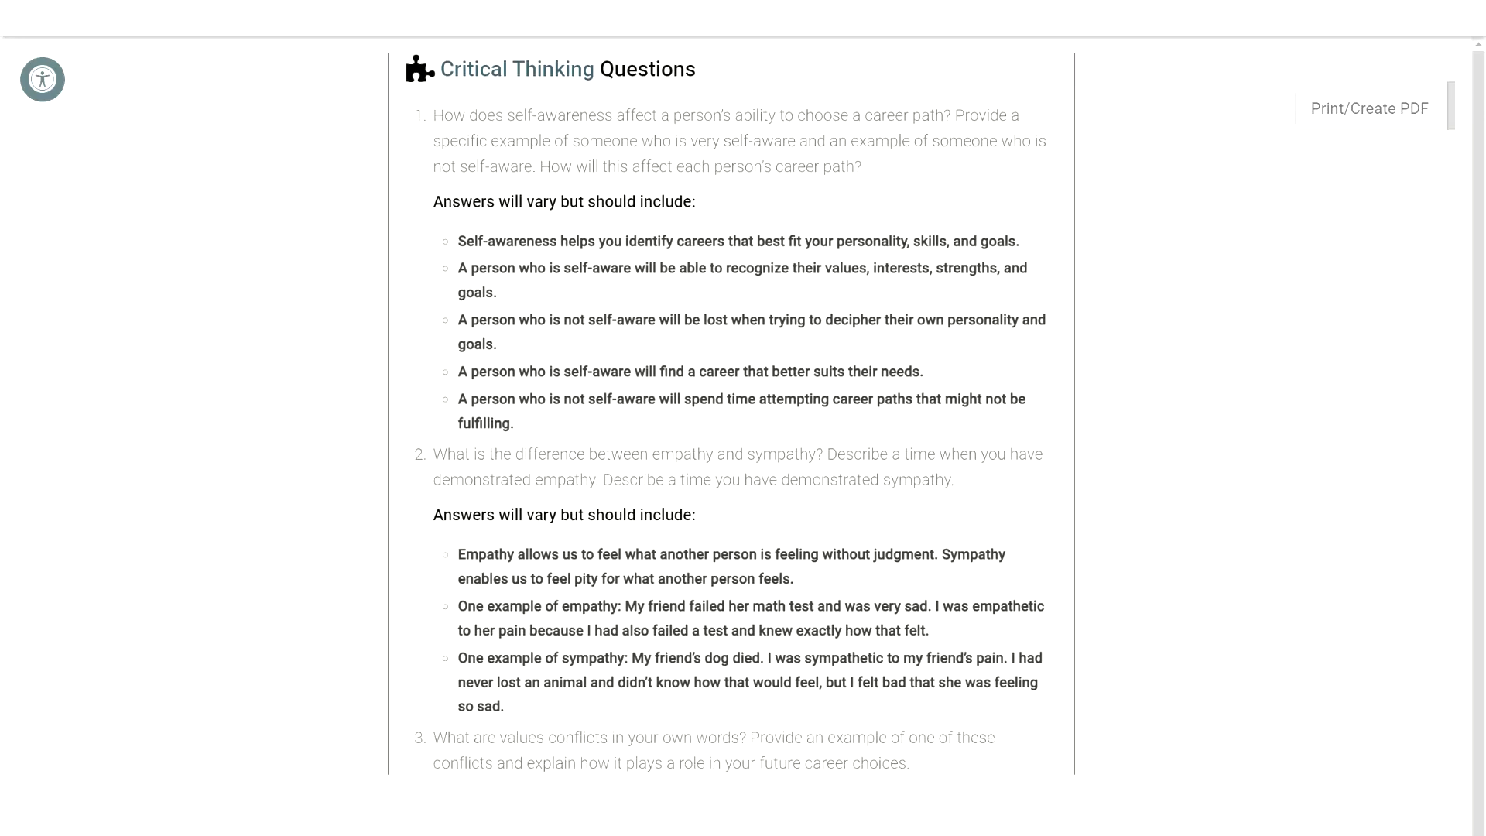
scroll(down, 3)
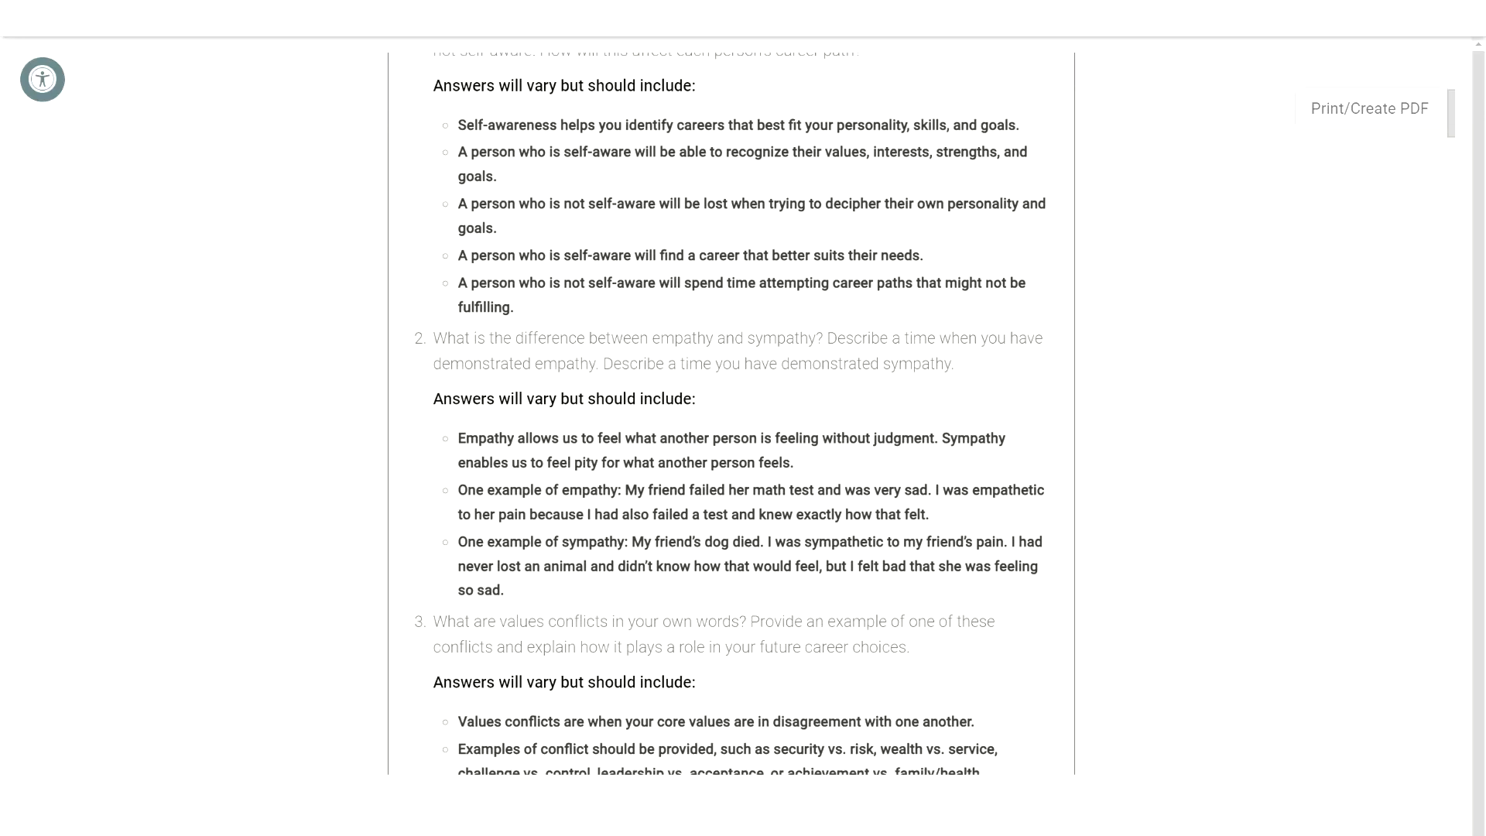
scroll(up, 3)
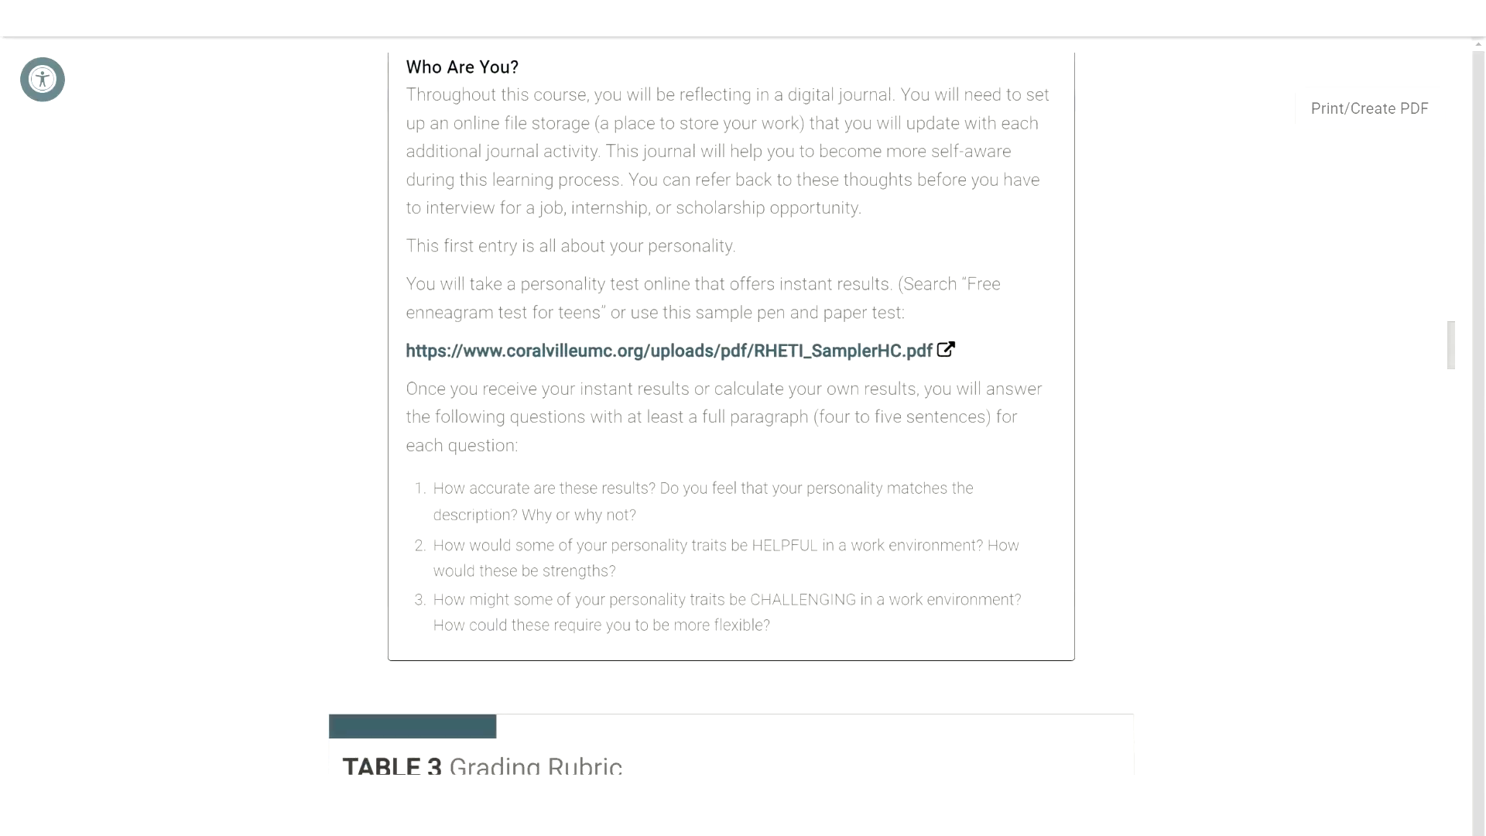
scroll(down, 3)
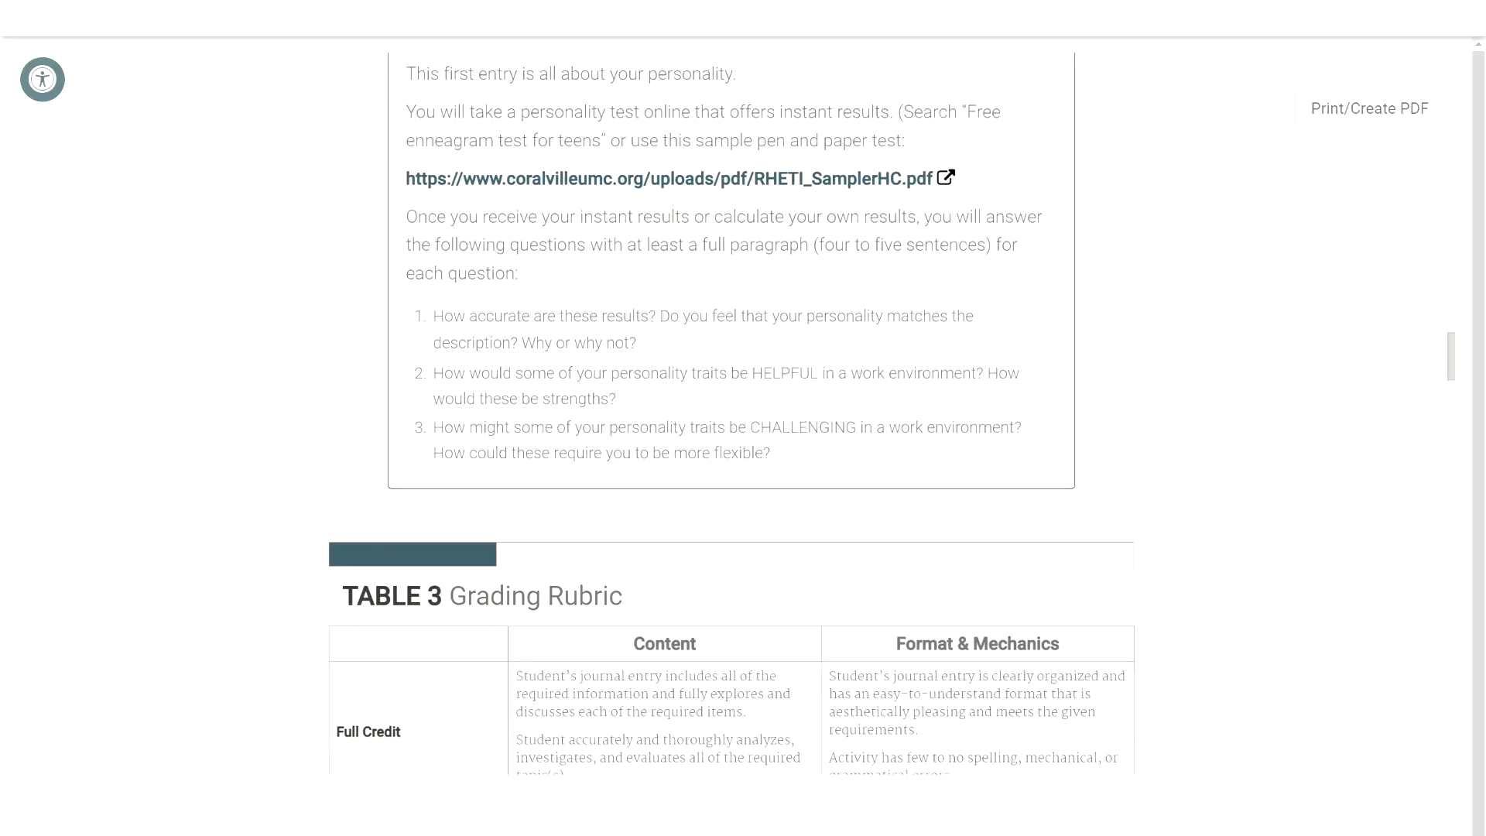
scroll(down, 3)
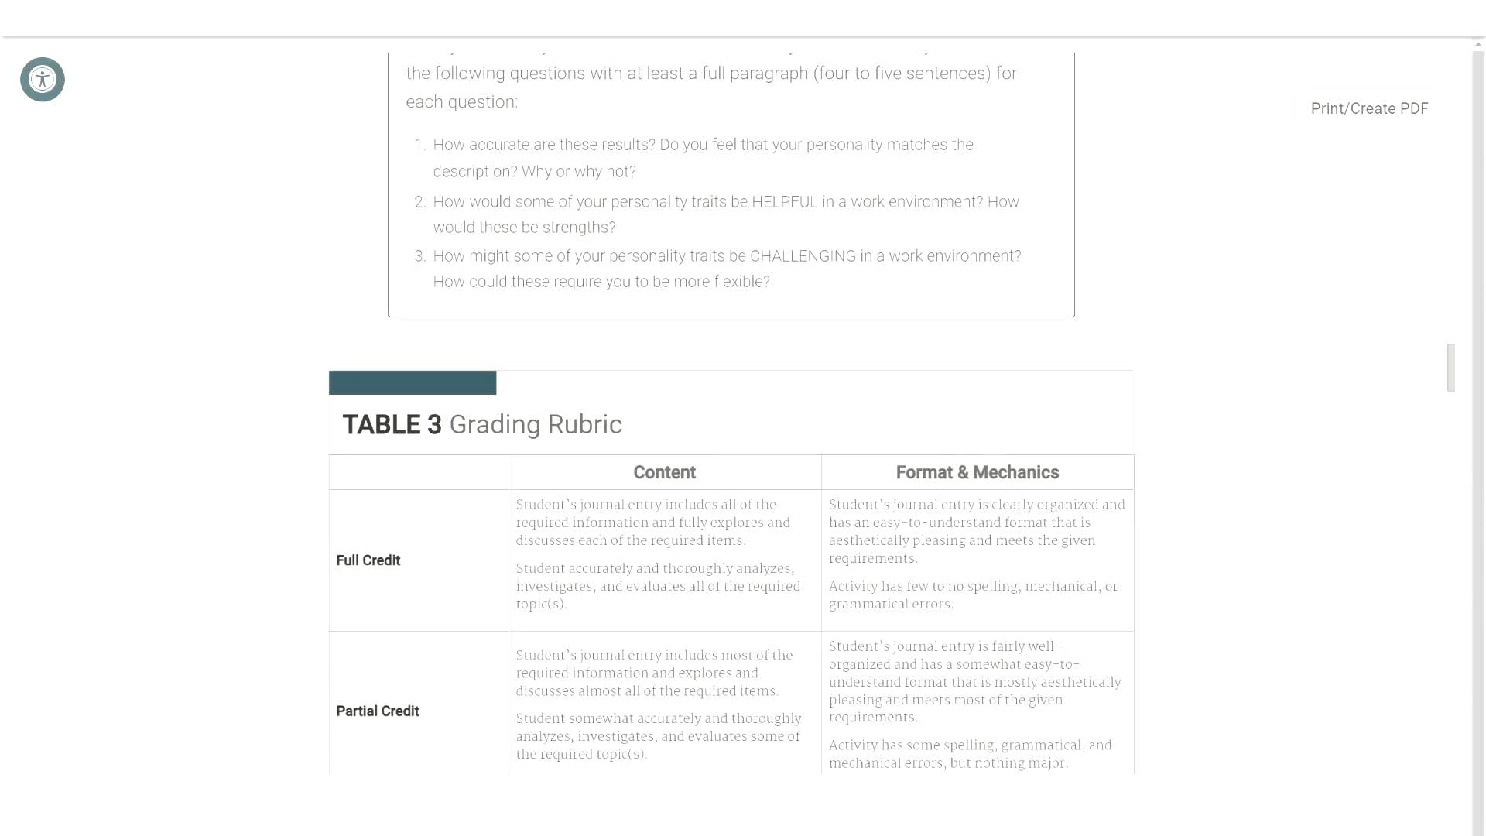
scroll(down, 3)
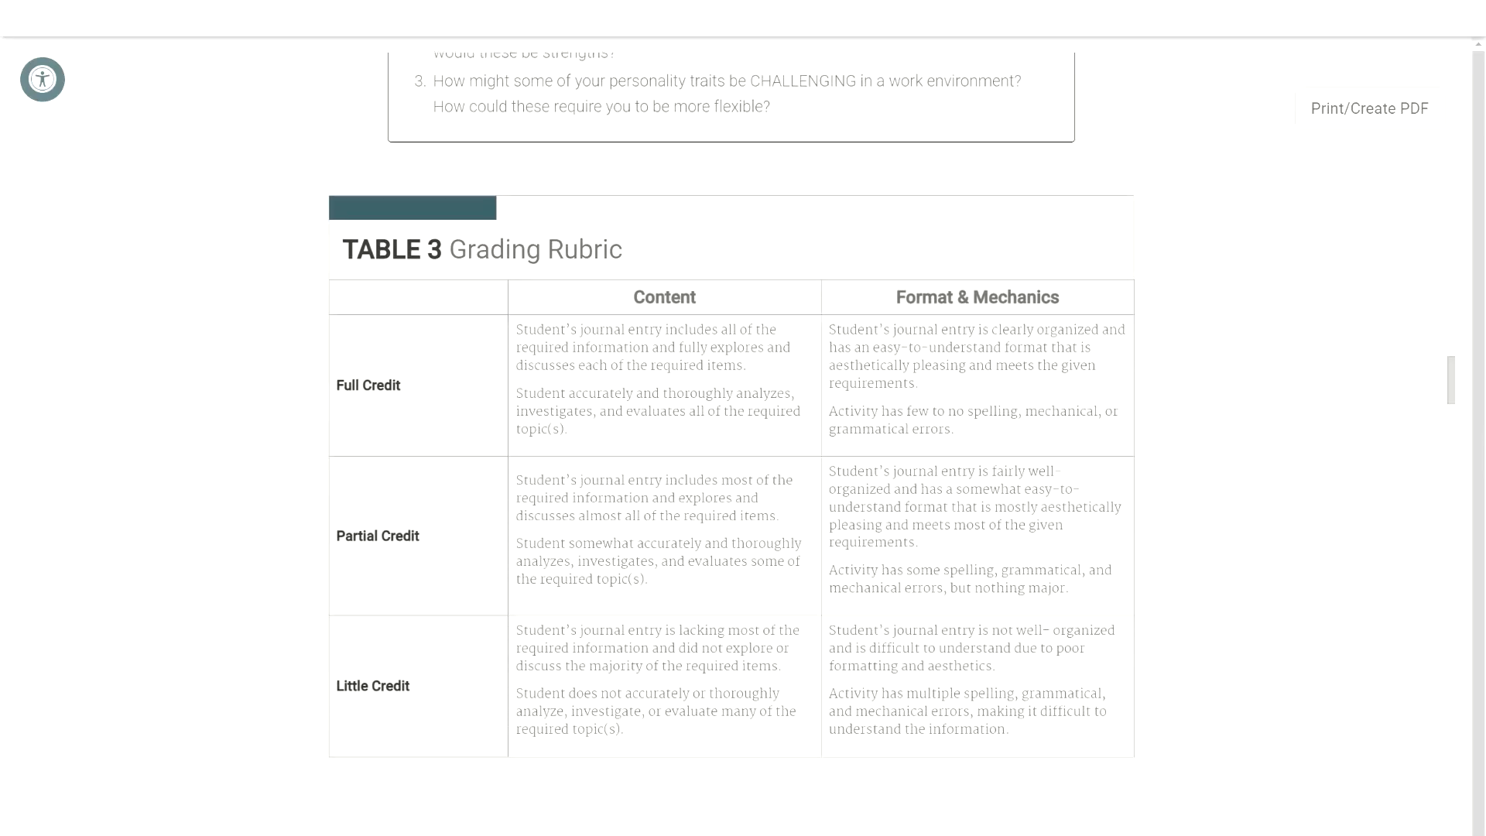
scroll(up, 3)
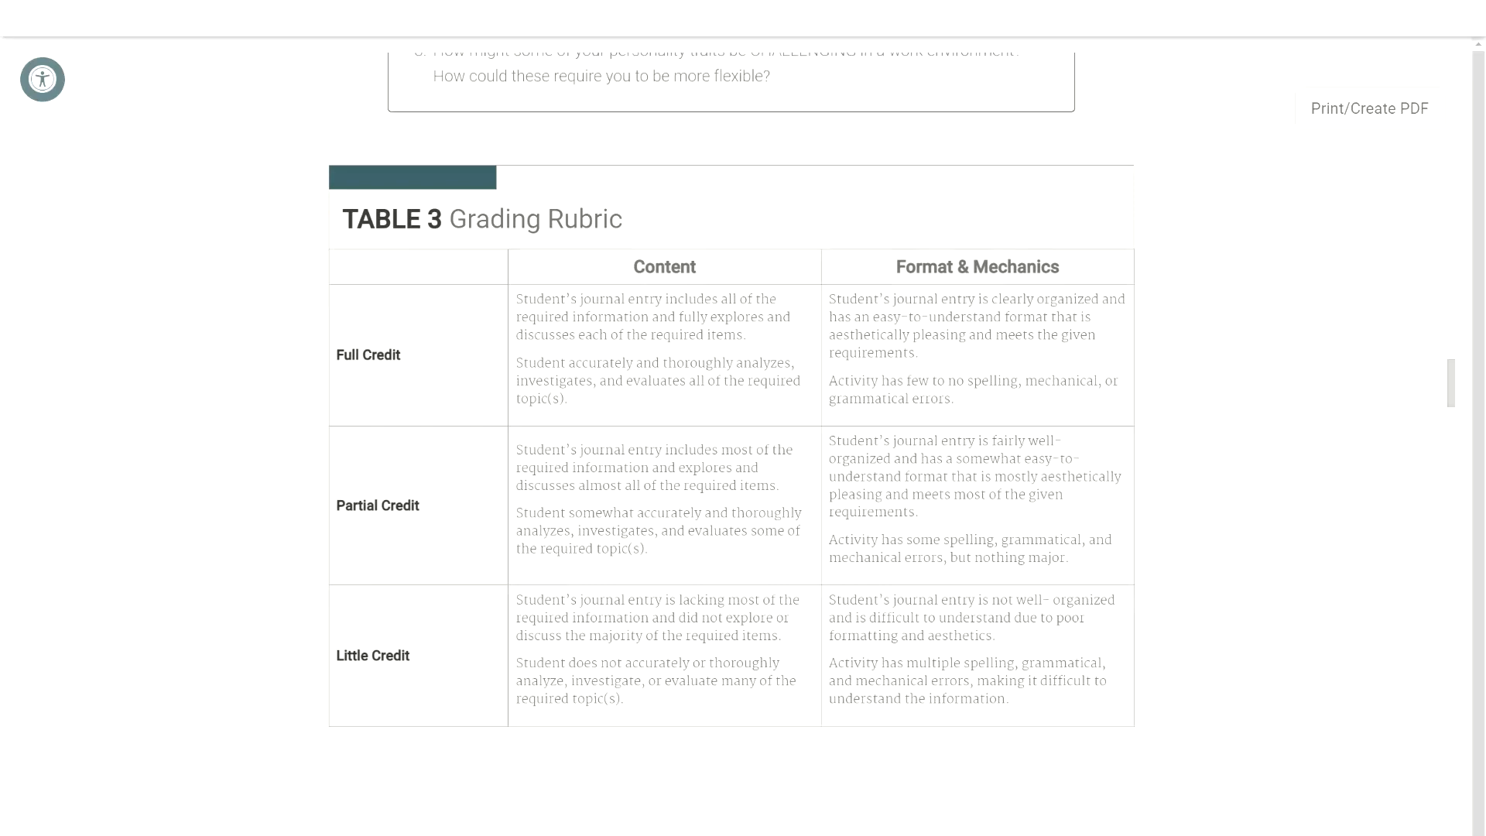